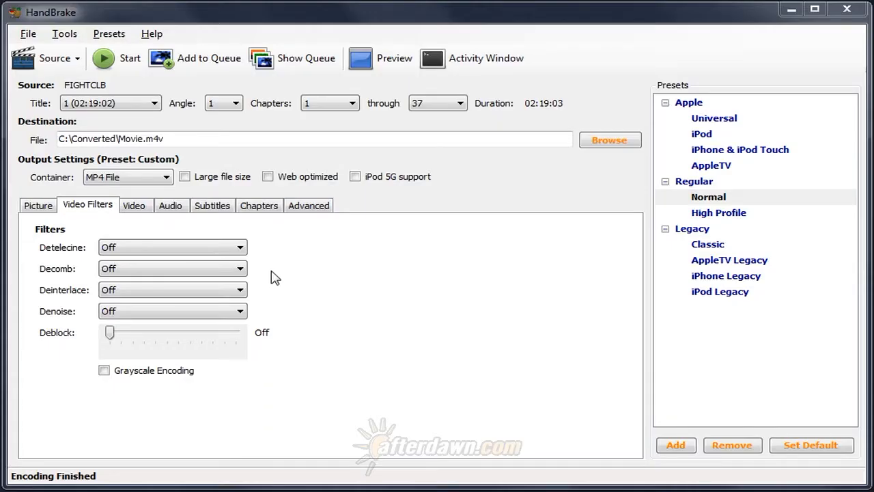
pyautogui.moveTo(87, 266)
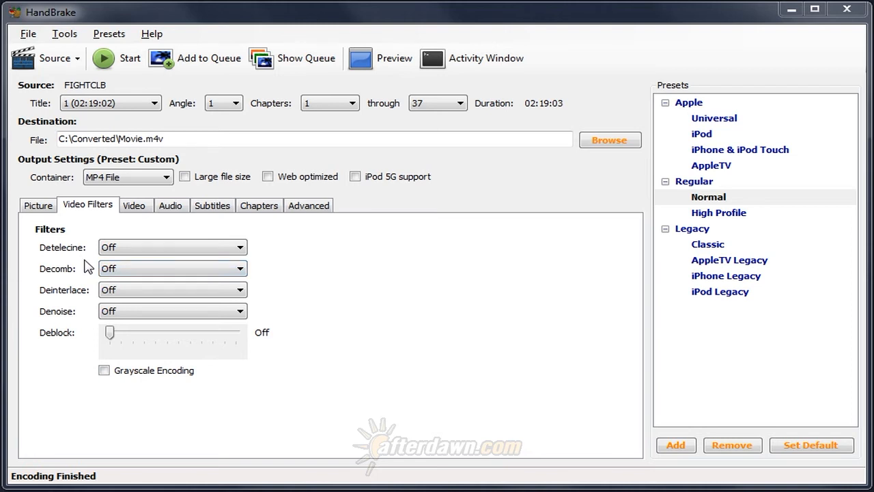
pyautogui.moveTo(68, 260)
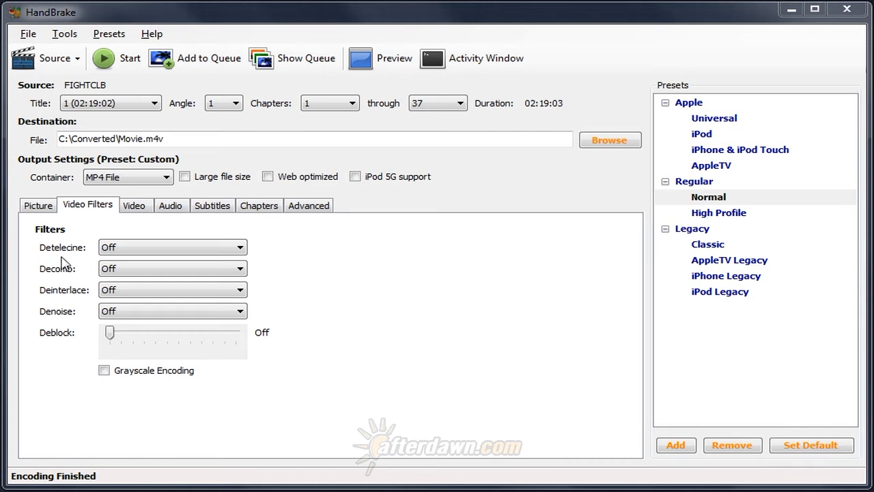
pyautogui.moveTo(59, 304)
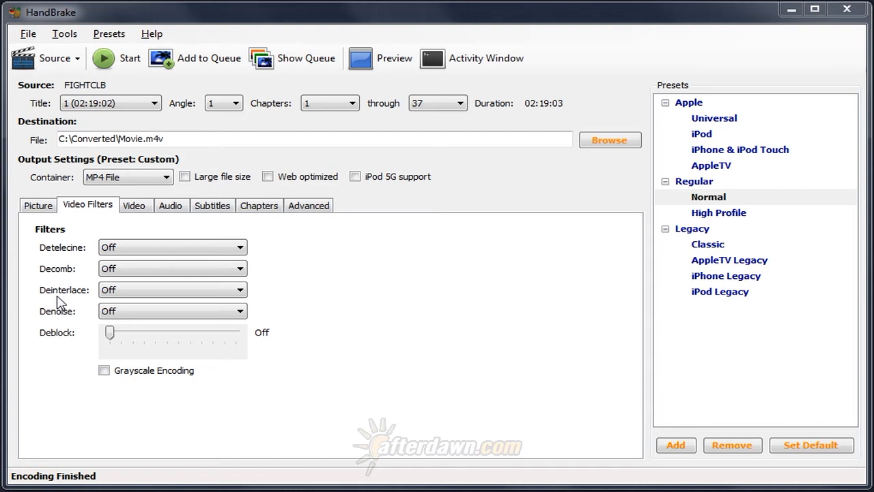
# Switch the FIGHTCLB encode's framerate from Same as source to a fixed 23.976 fps
pyautogui.click(134, 205)
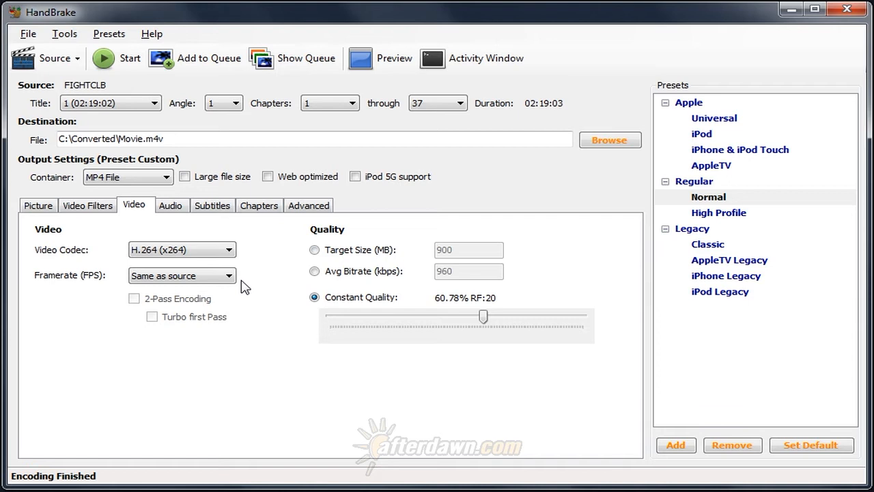
pyautogui.click(180, 275)
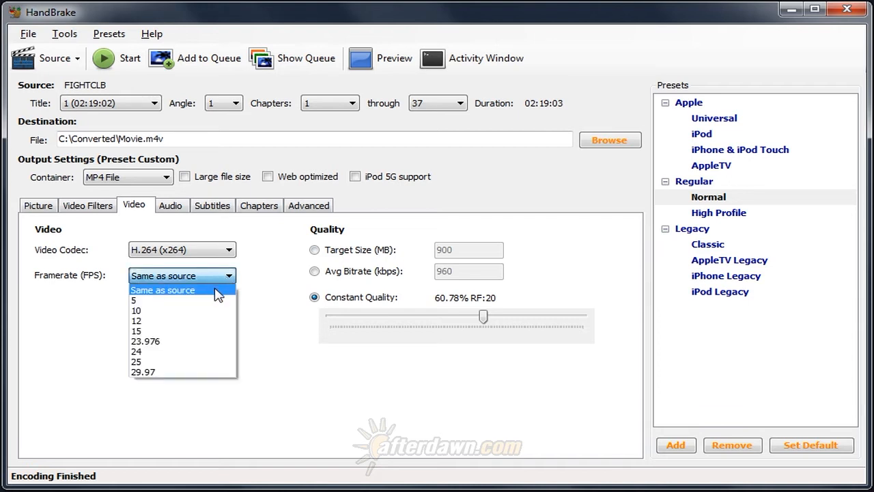
pyautogui.moveTo(211, 298)
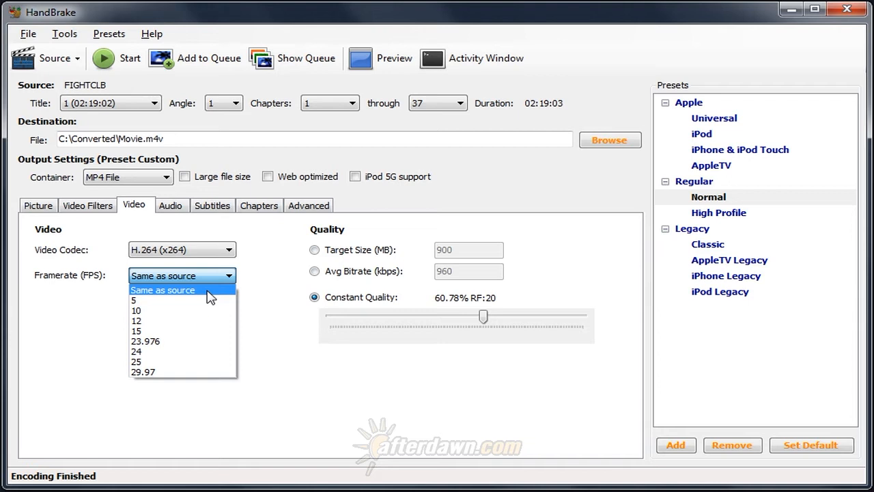
pyautogui.moveTo(213, 295)
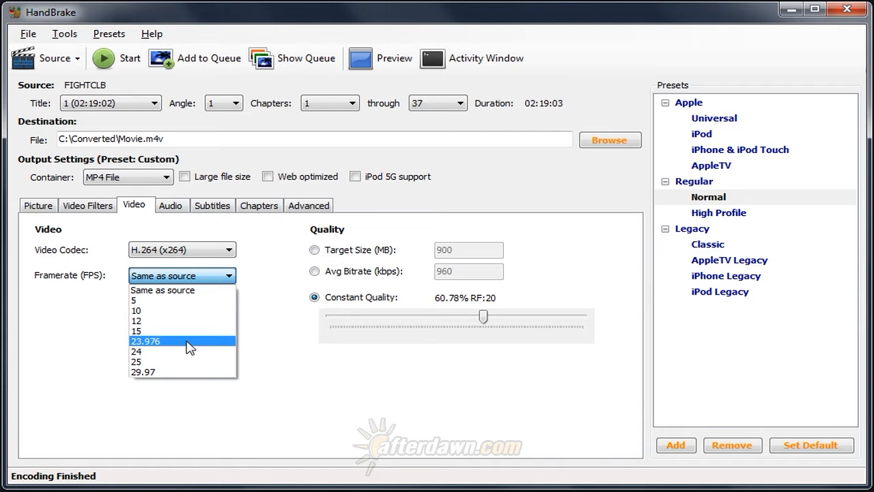
pyautogui.moveTo(196, 301)
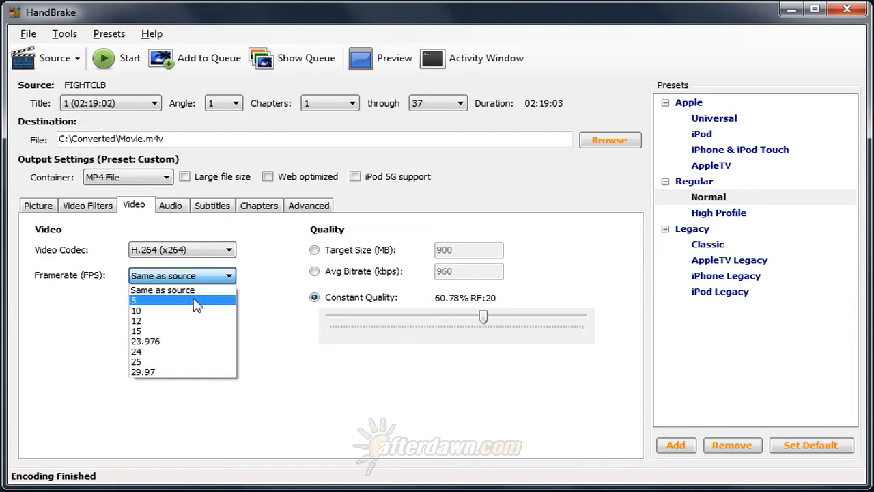
pyautogui.moveTo(198, 290)
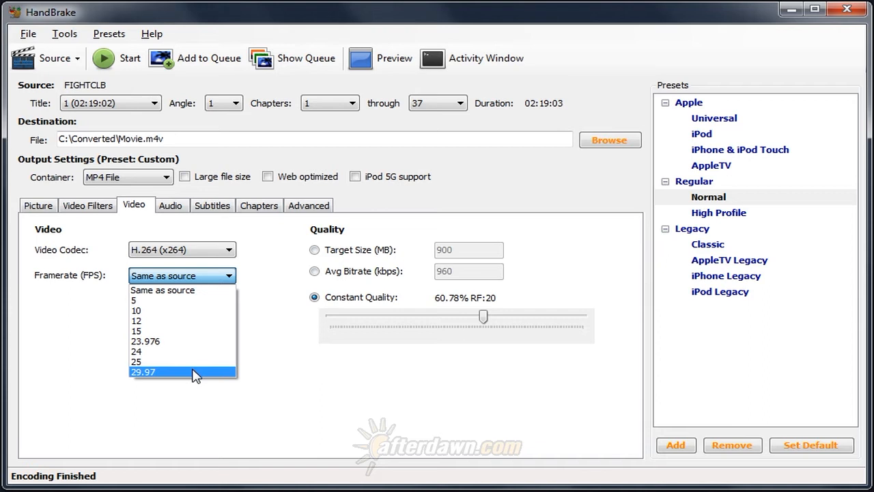
pyautogui.click(143, 372)
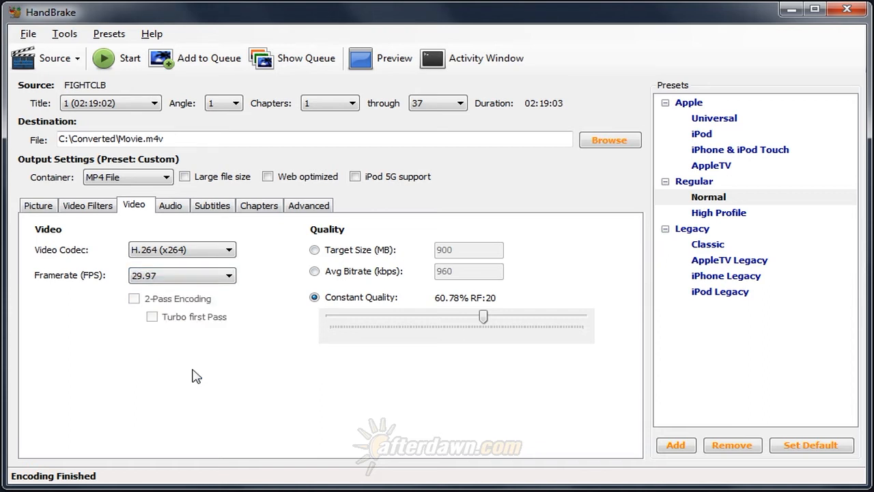
pyautogui.click(180, 276)
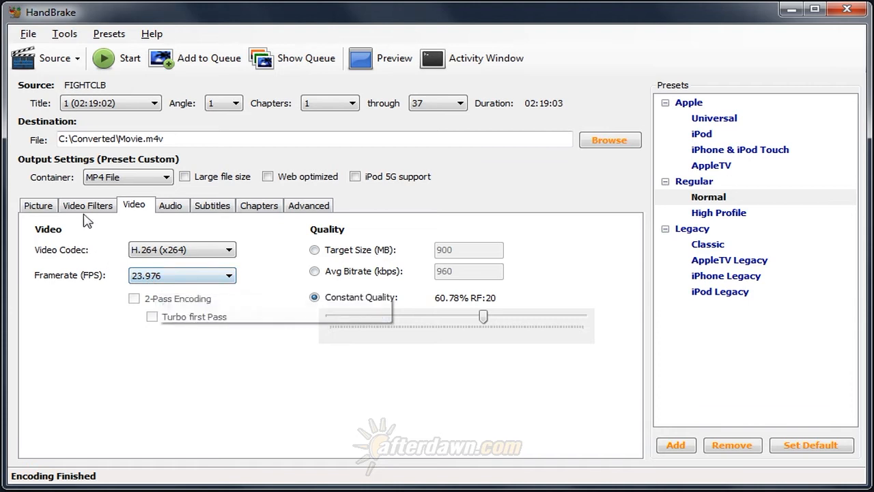
# In Video Filters, try Detelecine at Default, then set it back to Off
pyautogui.click(87, 205)
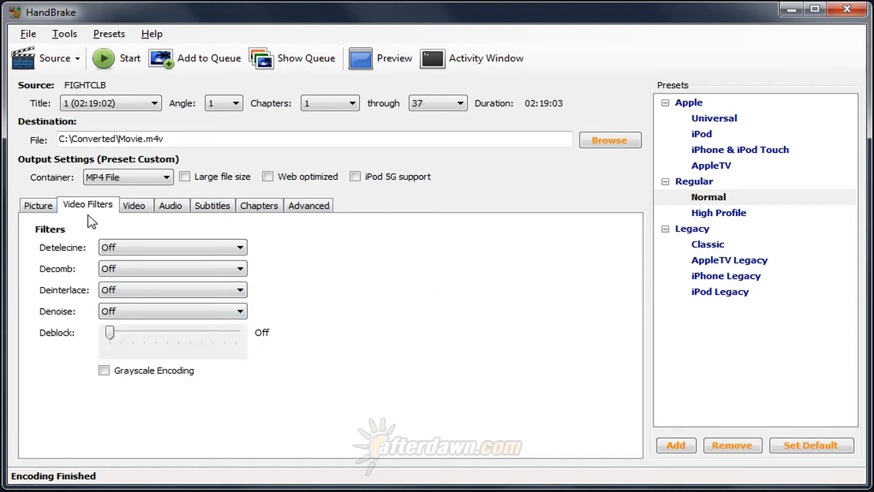
pyautogui.moveTo(74, 229)
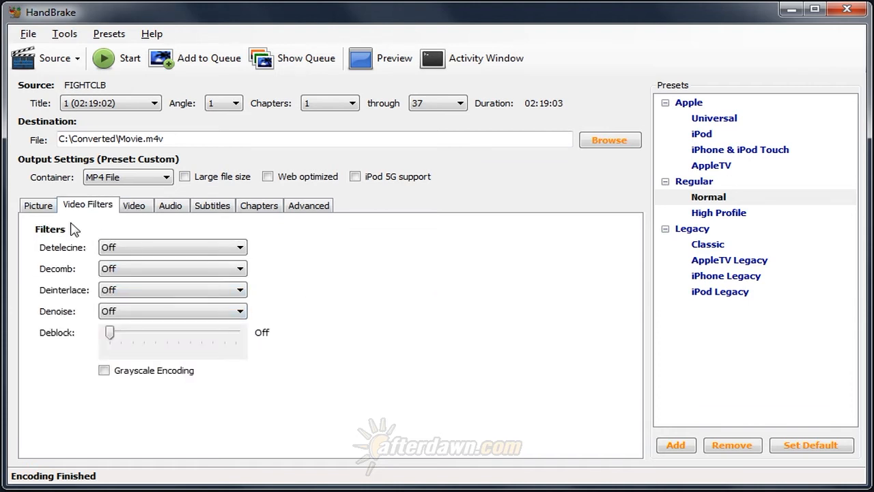
pyautogui.moveTo(82, 253)
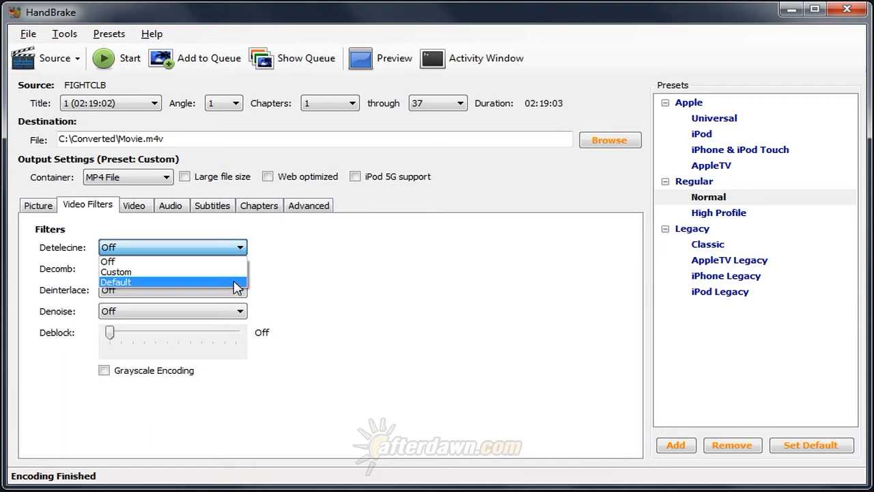
pyautogui.click(115, 281)
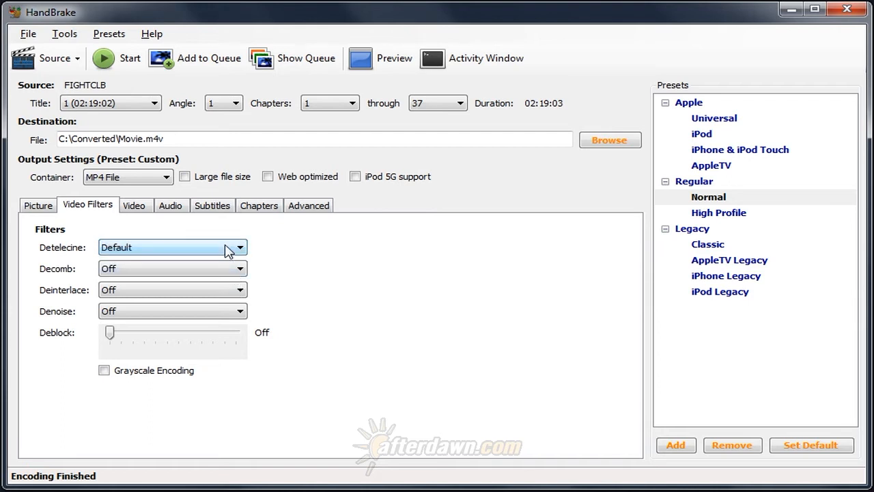
pyautogui.click(172, 246)
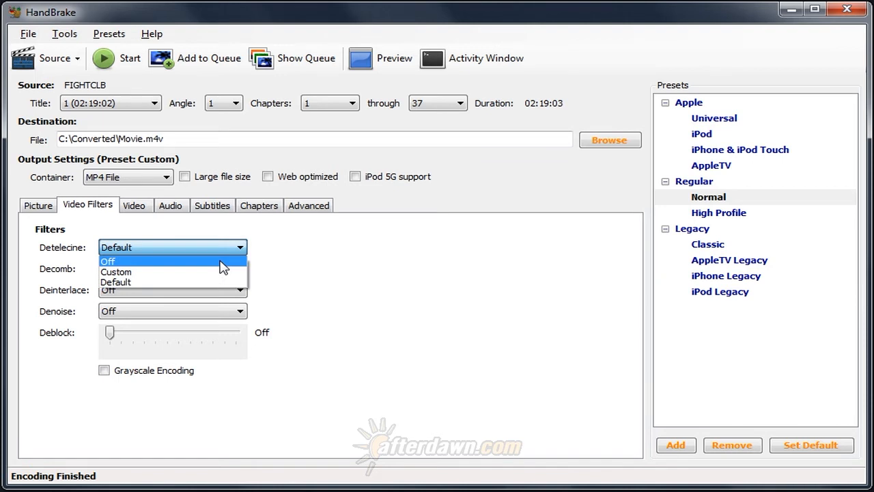
pyautogui.click(108, 261)
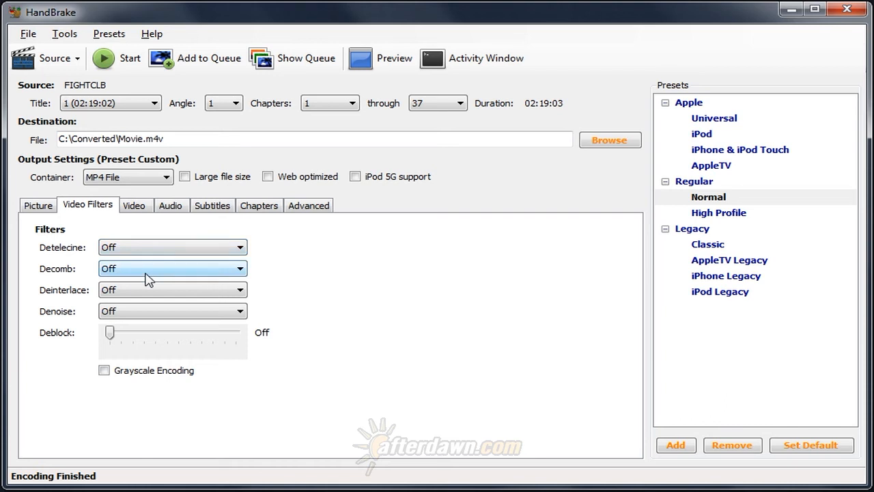
pyautogui.moveTo(157, 298)
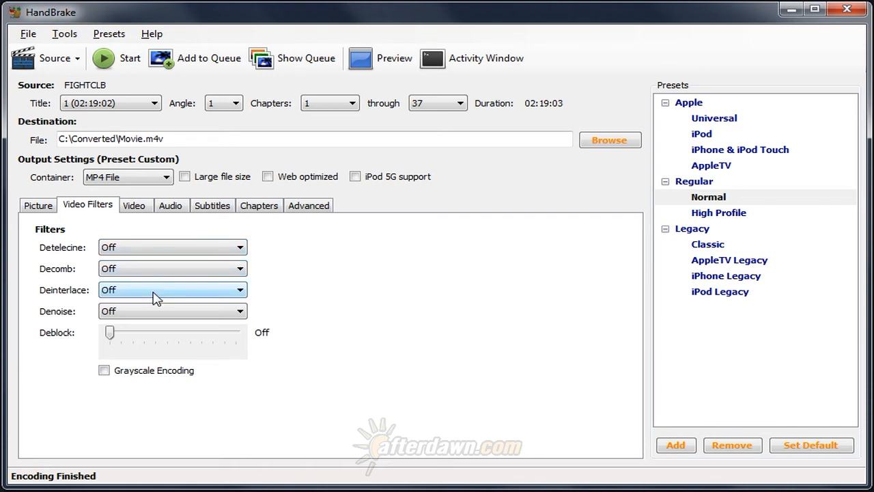
pyautogui.click(171, 289)
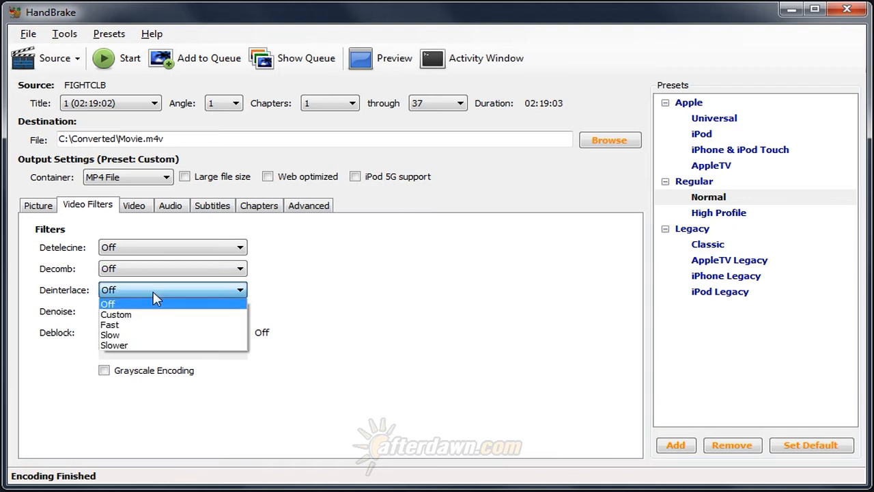
pyautogui.moveTo(168, 318)
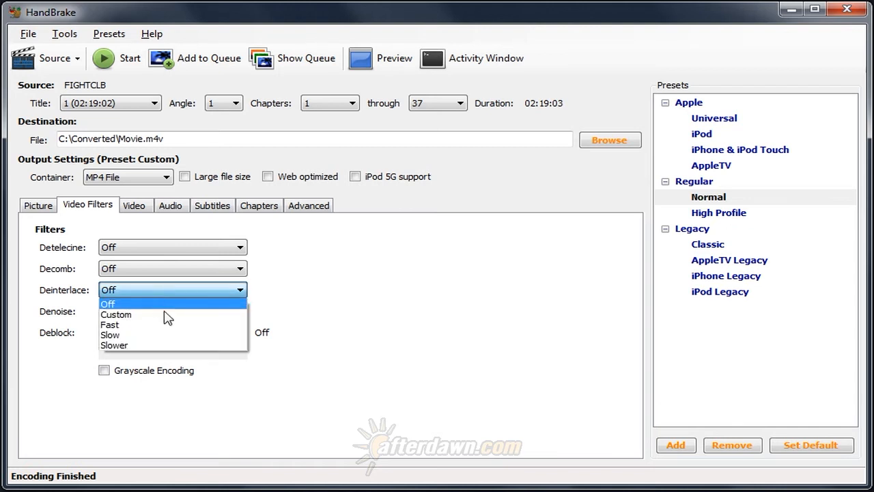
pyautogui.moveTo(185, 325)
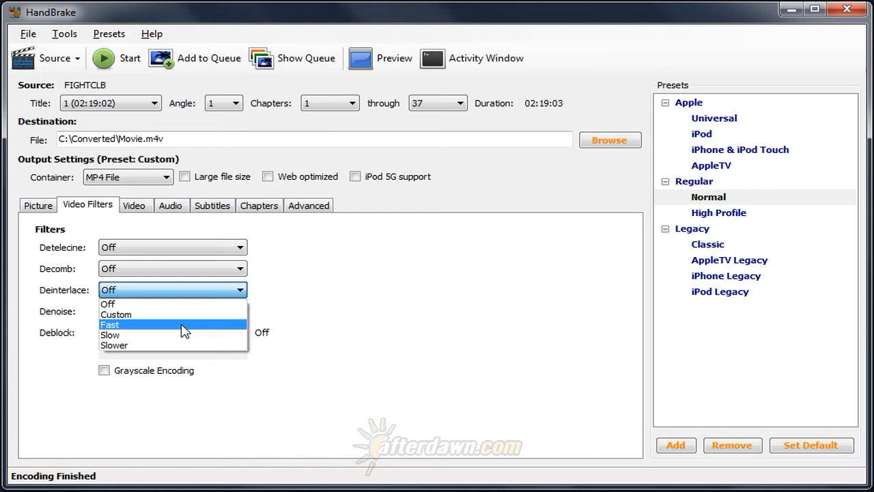
pyautogui.moveTo(184, 344)
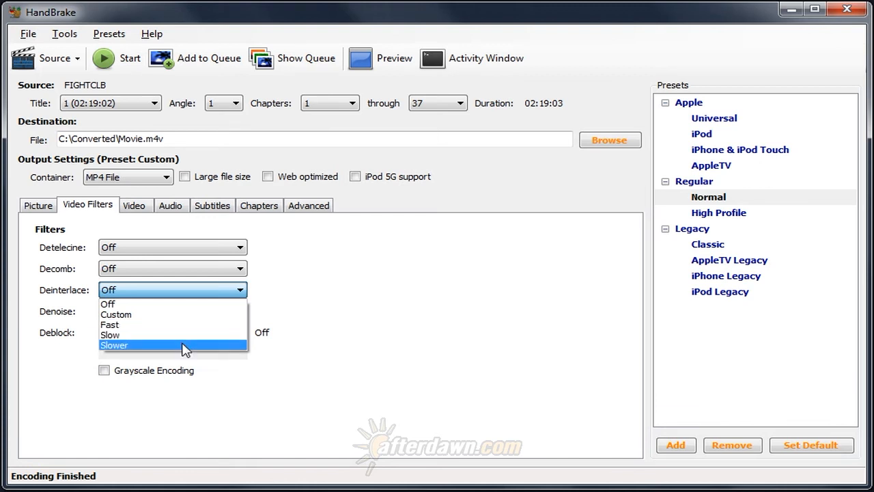
pyautogui.moveTo(185, 325)
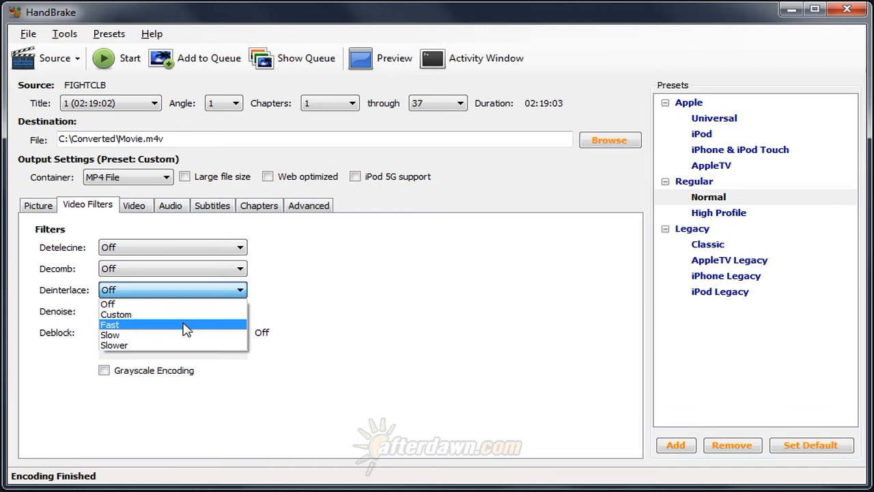
pyautogui.moveTo(188, 335)
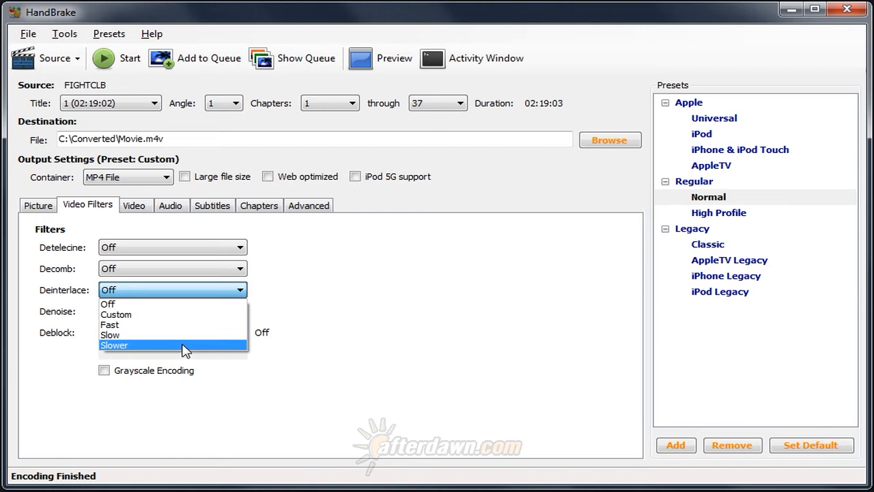
pyautogui.moveTo(153, 303)
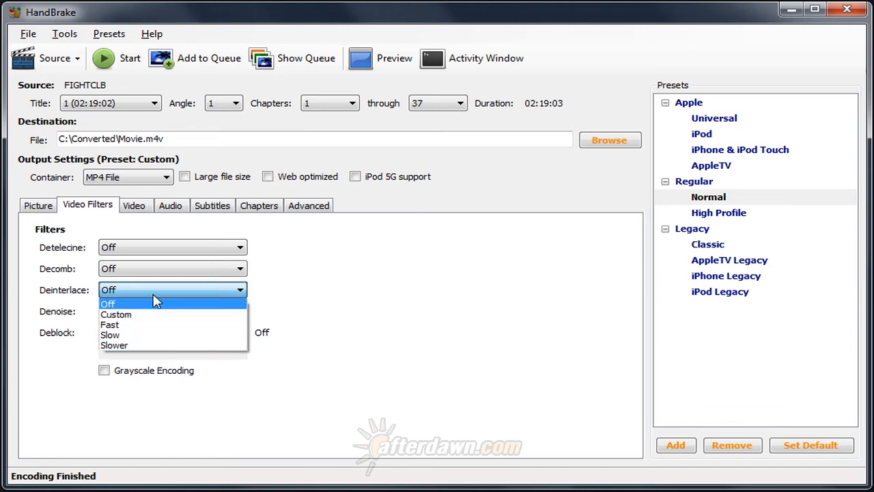
pyautogui.click(107, 303)
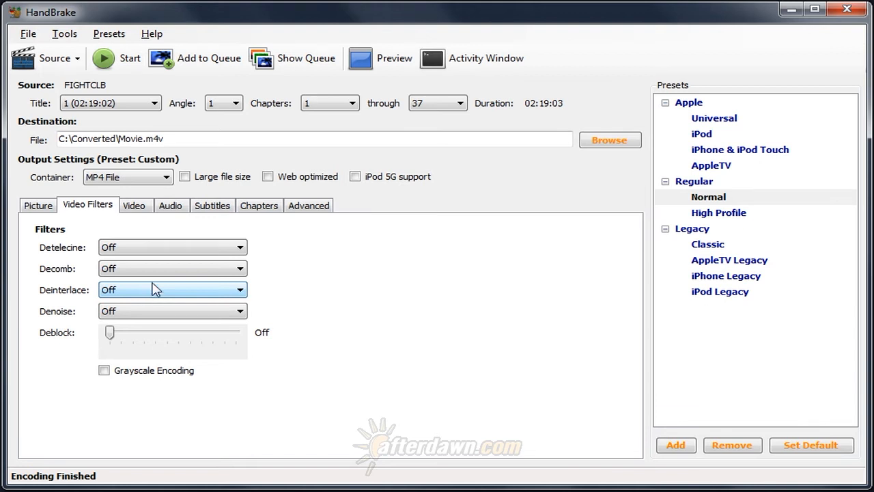
# Set the Decomb filter to Default for the RESCUE_DAWN_US source
pyautogui.click(172, 268)
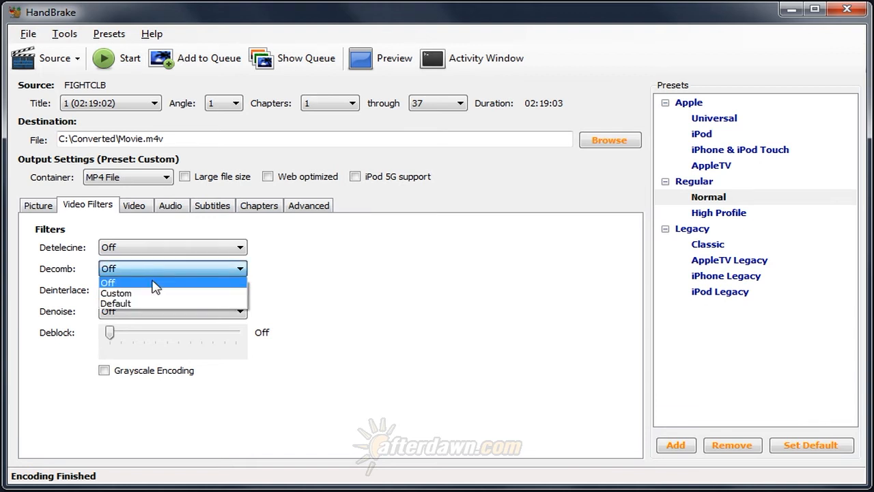
pyautogui.moveTo(157, 304)
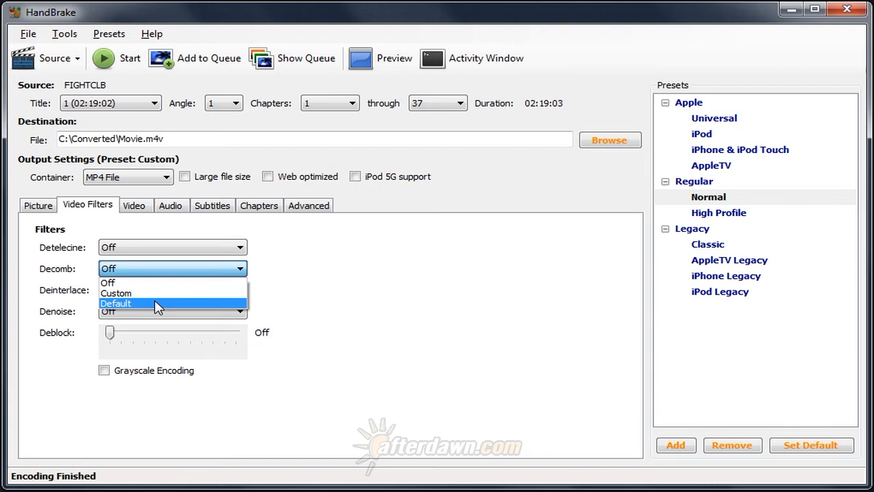
pyautogui.click(115, 303)
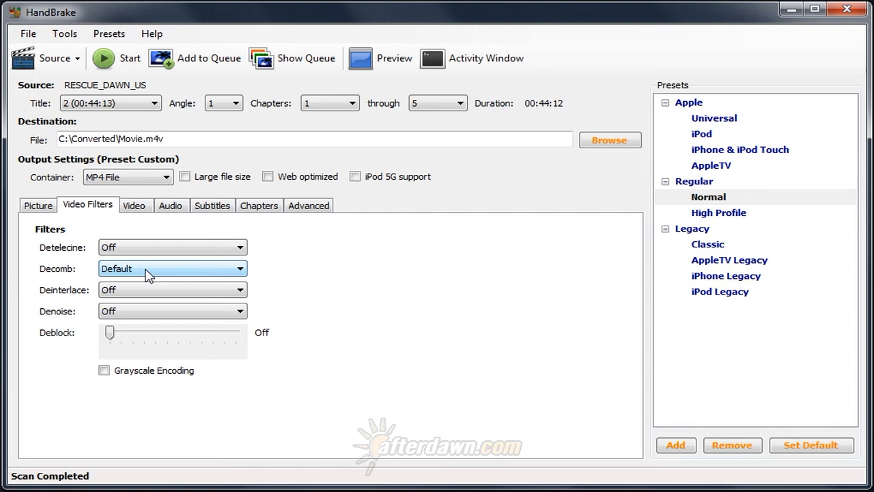
pyautogui.click(172, 312)
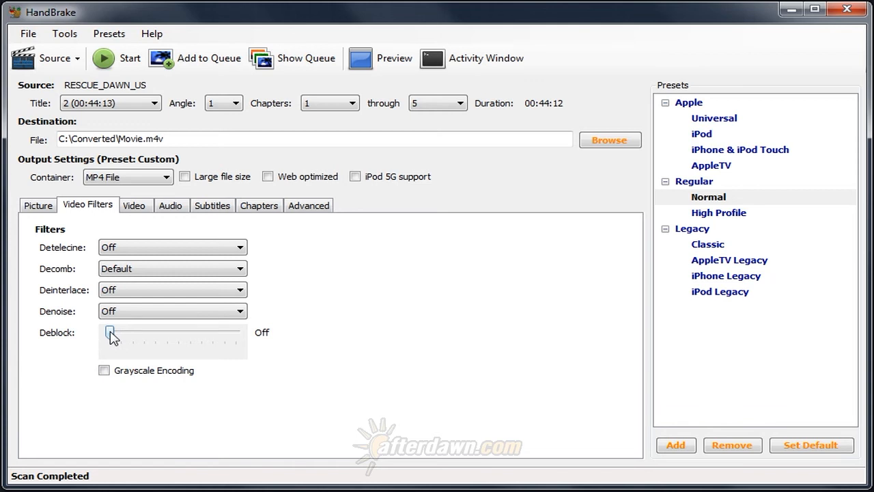
pyautogui.click(172, 311)
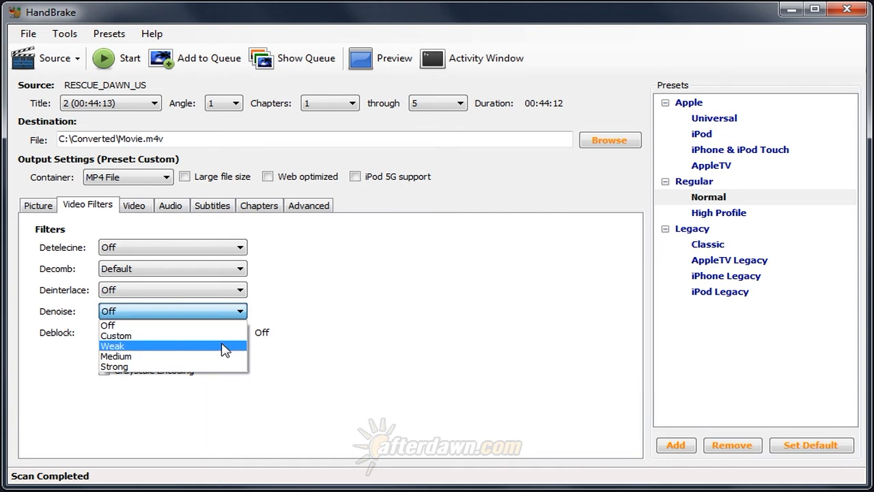
pyautogui.moveTo(225, 348)
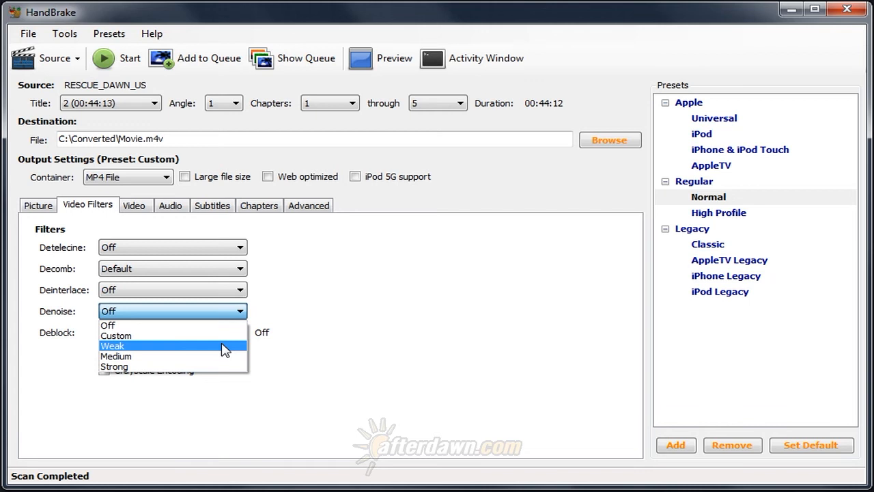
pyautogui.moveTo(227, 354)
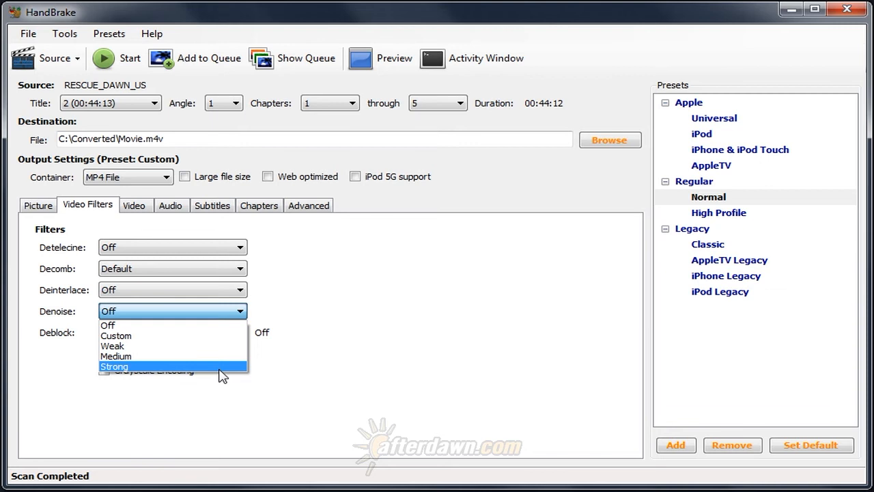
pyautogui.moveTo(214, 347)
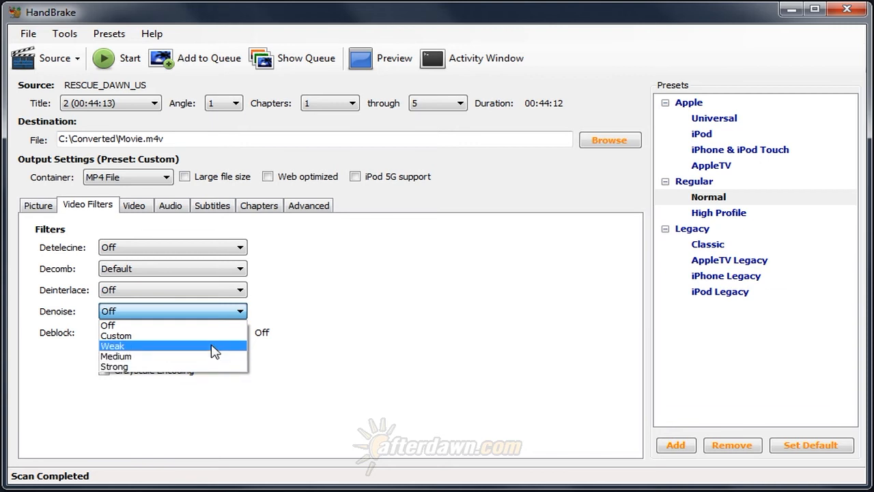
pyautogui.click(107, 325)
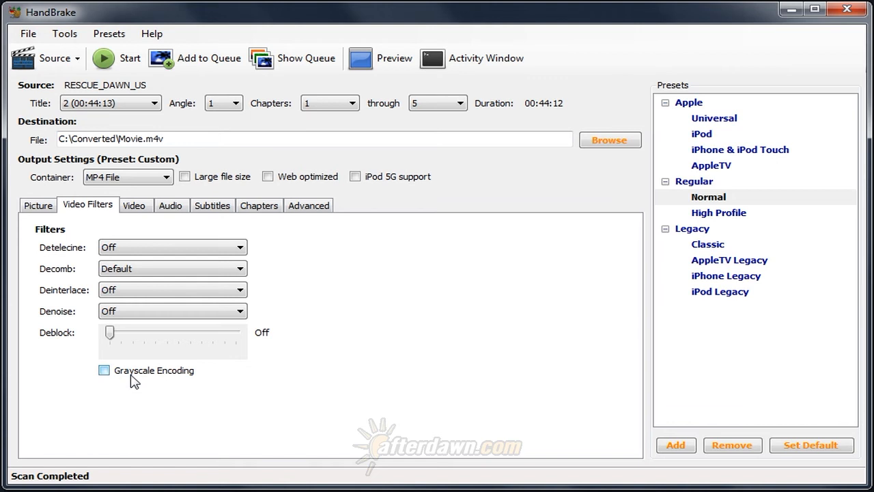
pyautogui.click(104, 370)
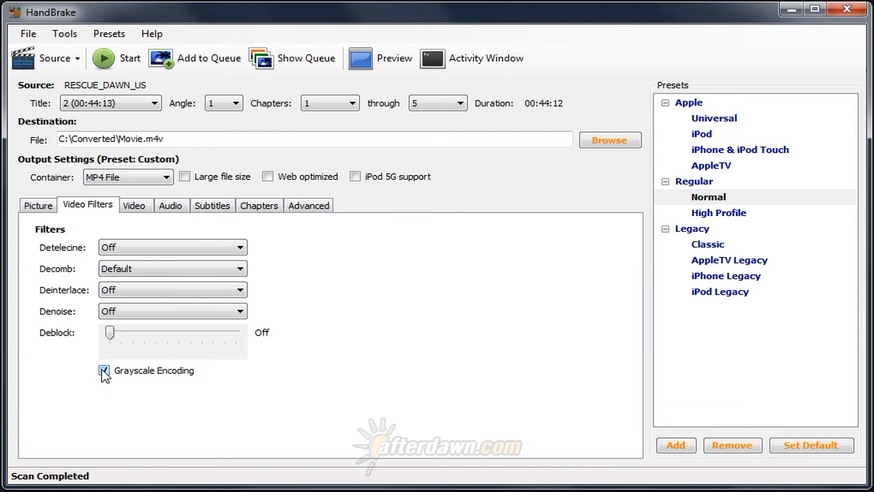
pyautogui.click(104, 370)
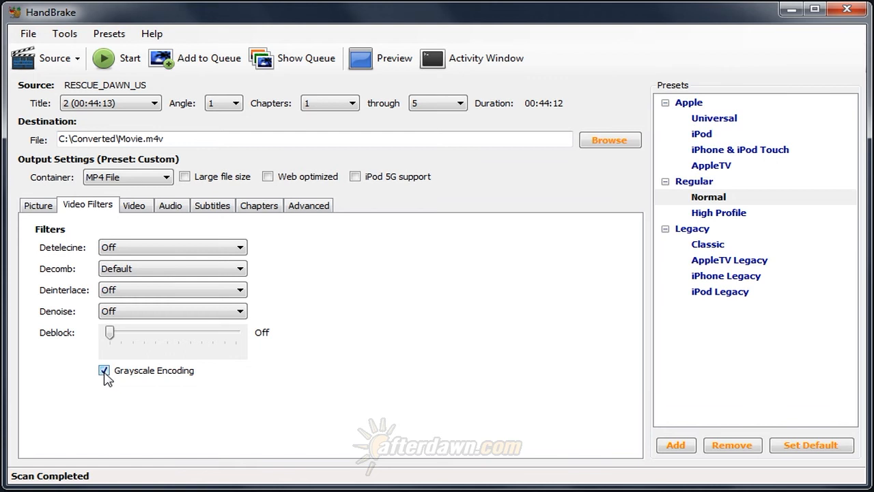
pyautogui.click(104, 369)
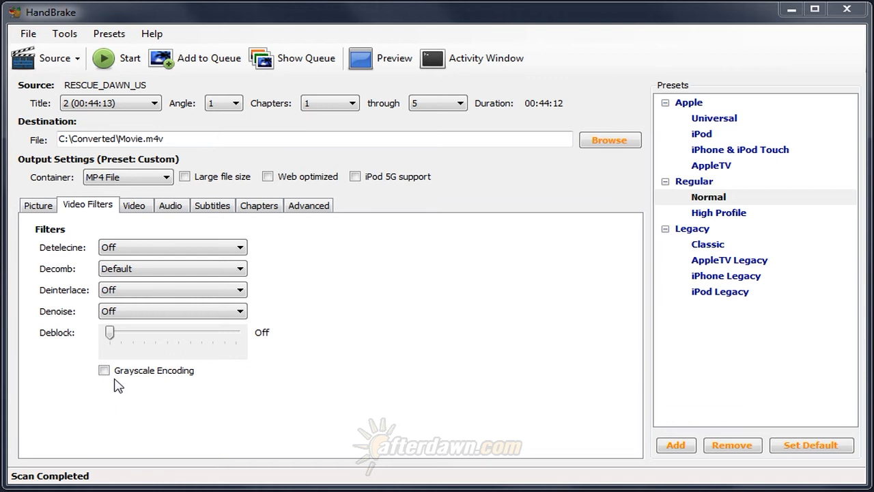
pyautogui.moveTo(292, 383)
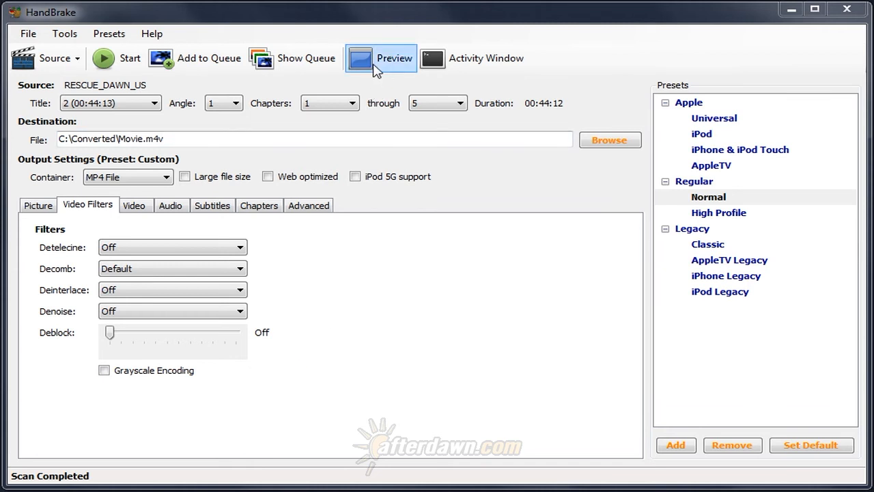
# With Decomb left Off, play a 30-second preview from preview 5 in VLC
pyautogui.click(172, 268)
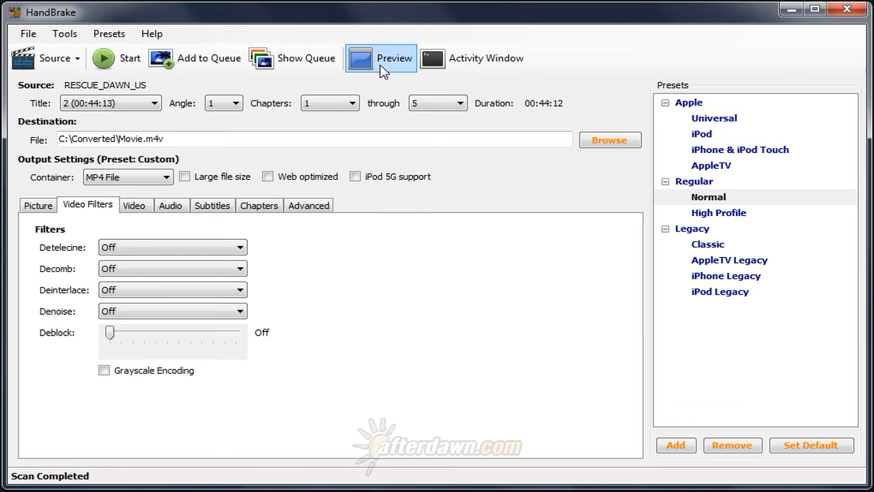
pyautogui.click(379, 57)
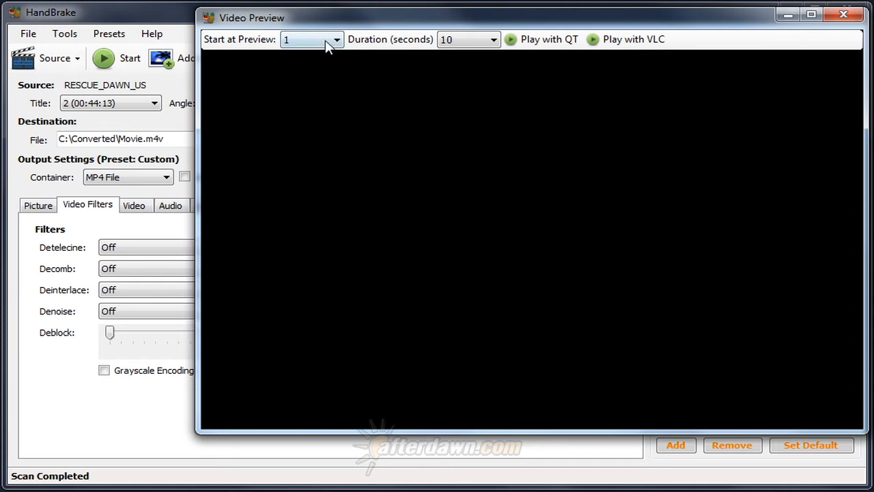
pyautogui.click(336, 38)
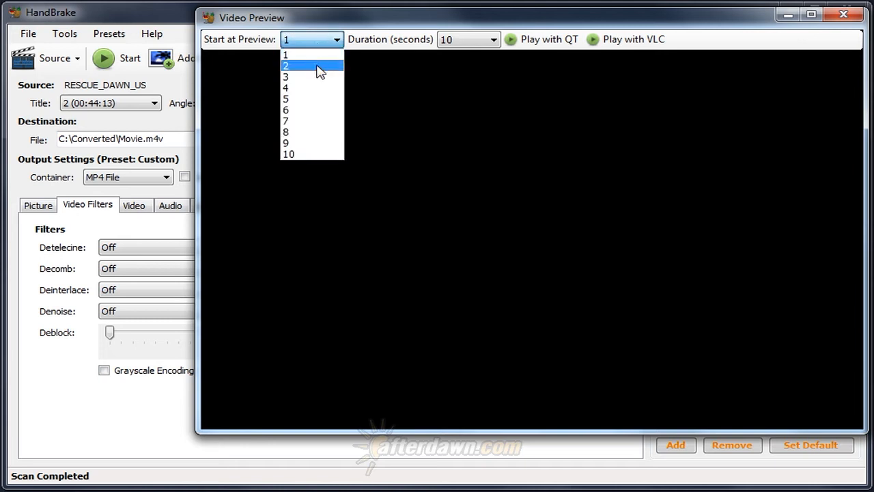
pyautogui.moveTo(321, 152)
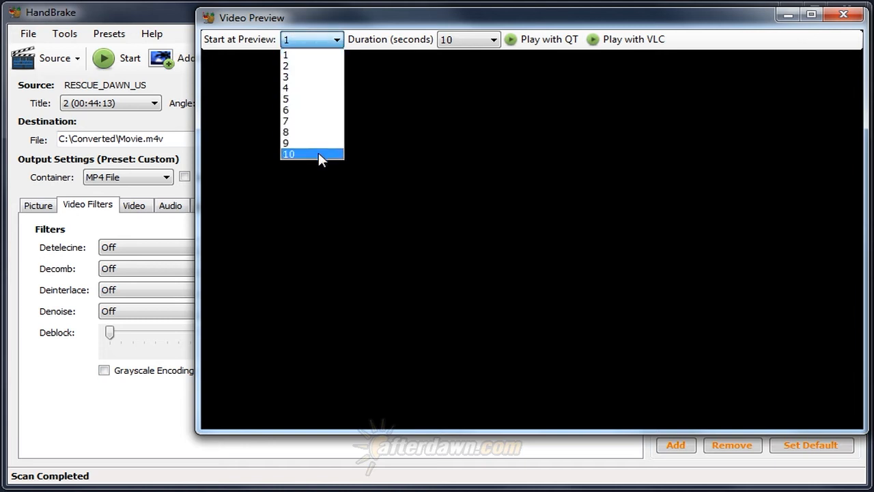
pyautogui.moveTo(321, 110)
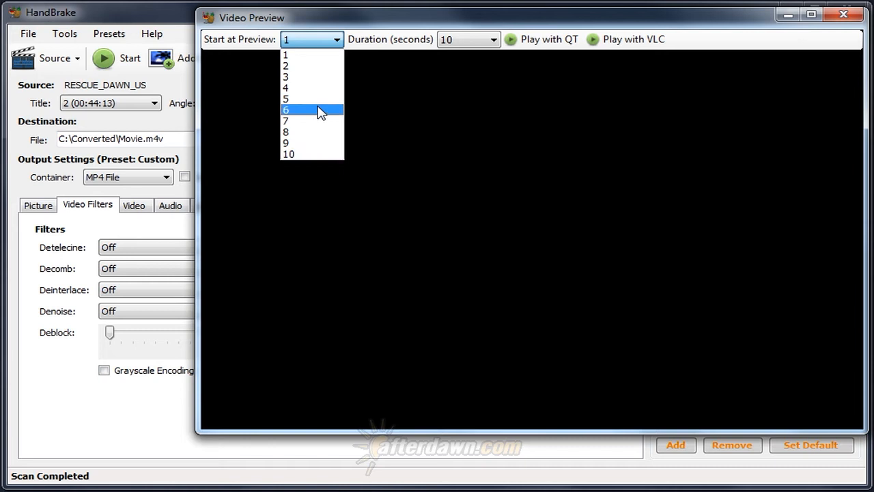
pyautogui.moveTo(317, 98)
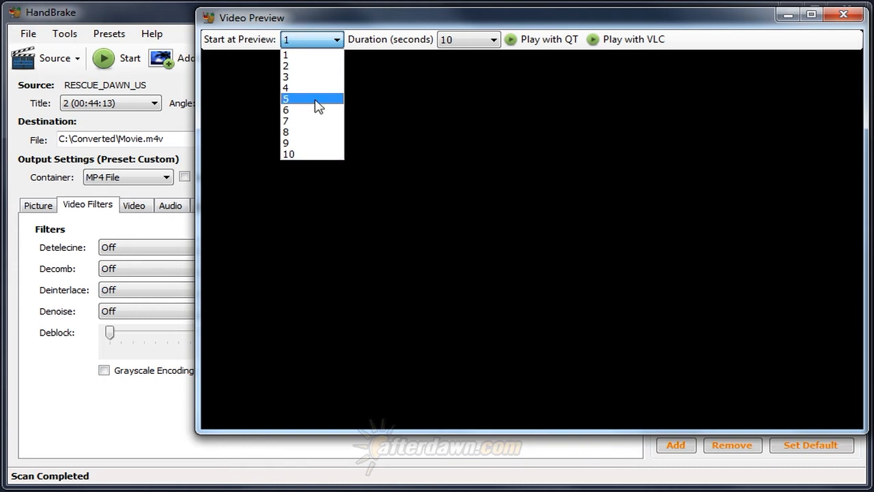
pyautogui.moveTo(317, 99)
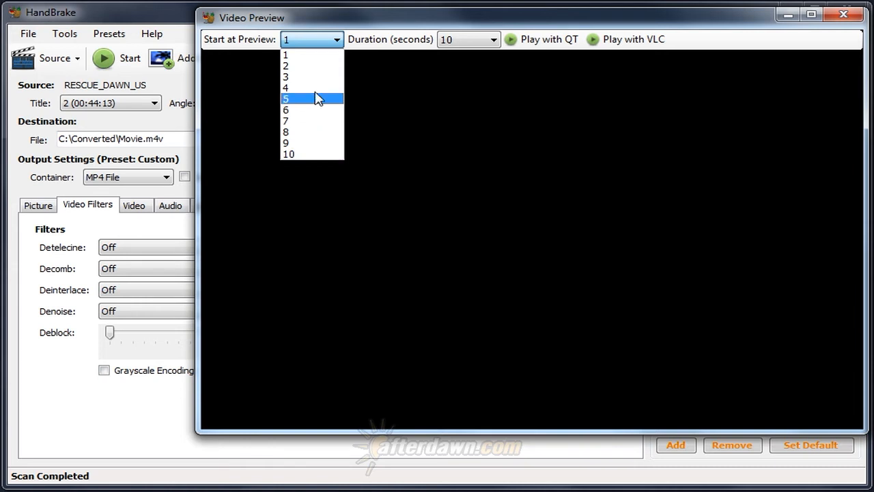
pyautogui.moveTo(317, 101)
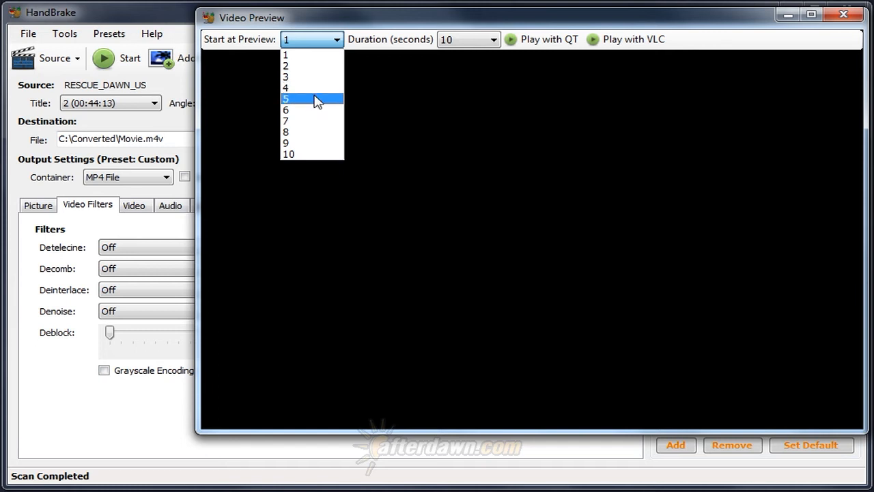
pyautogui.moveTo(319, 108)
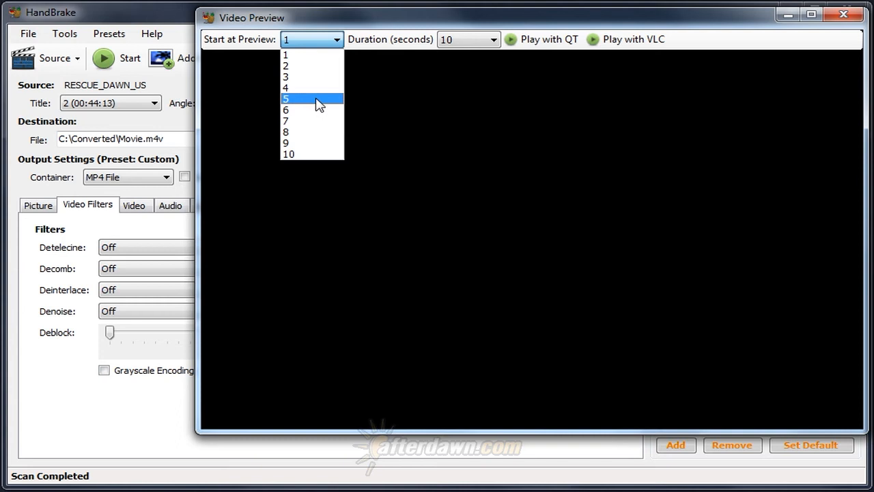
pyautogui.moveTo(317, 102)
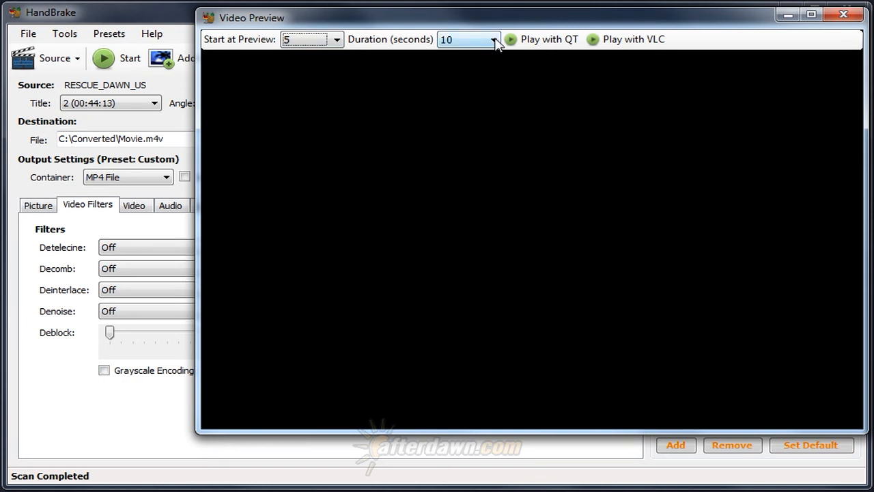
pyautogui.click(492, 38)
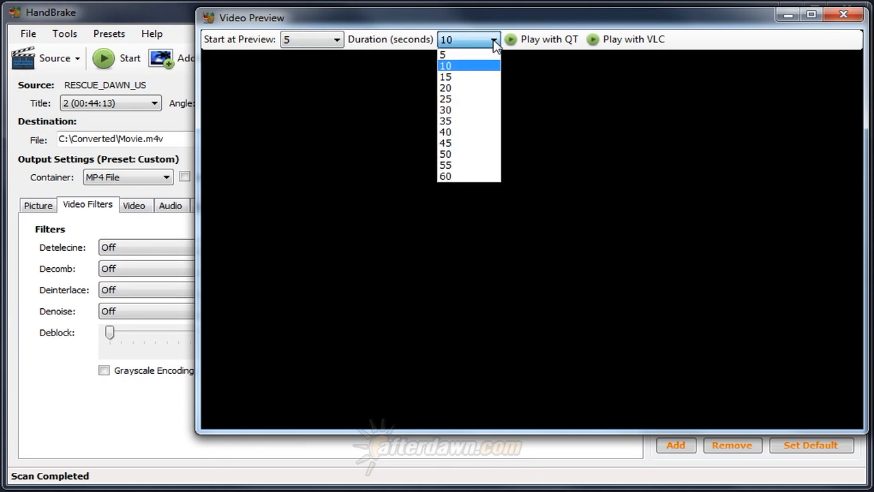
pyautogui.moveTo(470, 153)
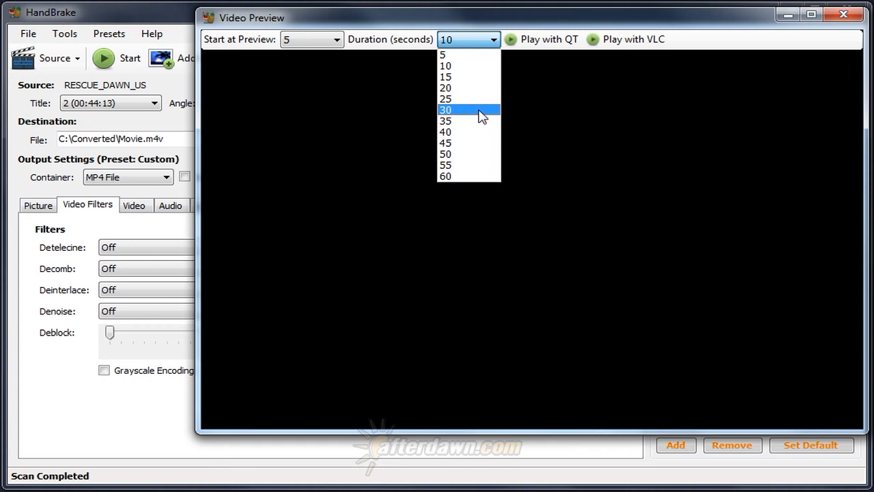
pyautogui.click(445, 109)
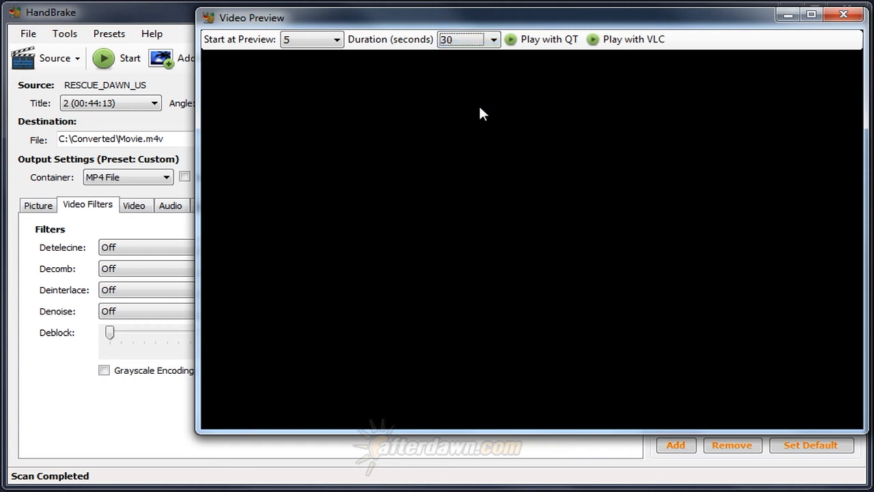
pyautogui.moveTo(627, 57)
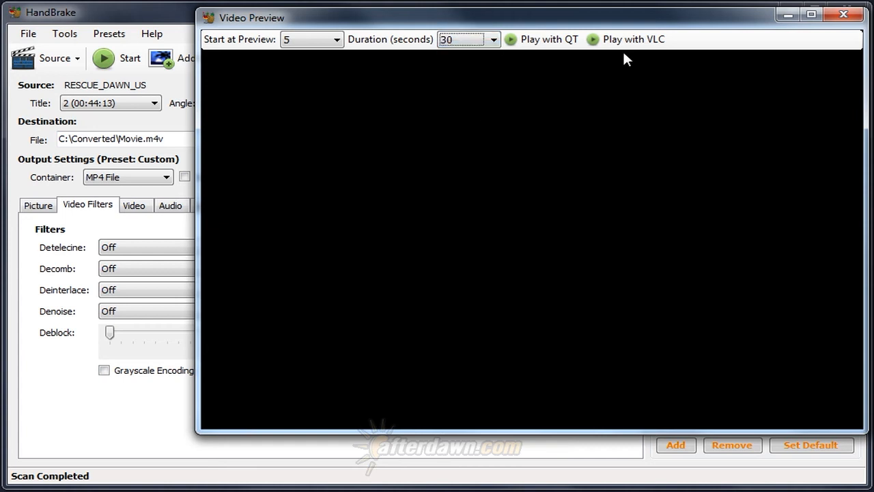
pyautogui.moveTo(562, 56)
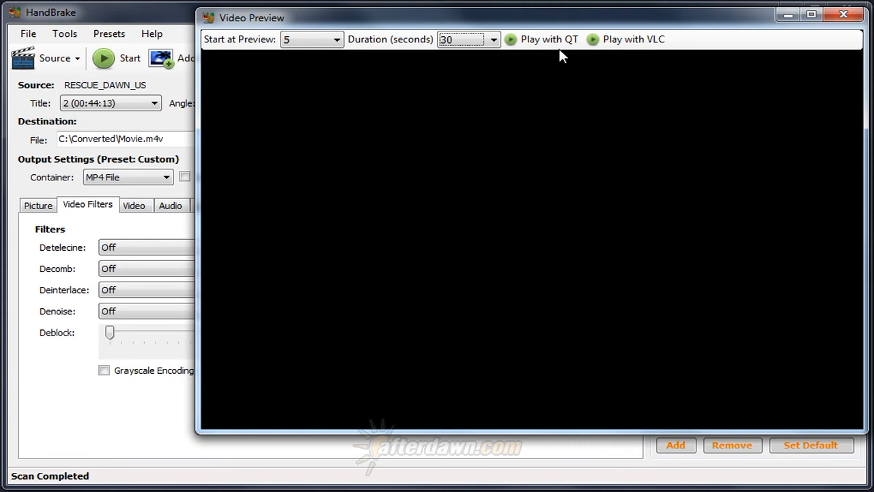
pyautogui.moveTo(641, 58)
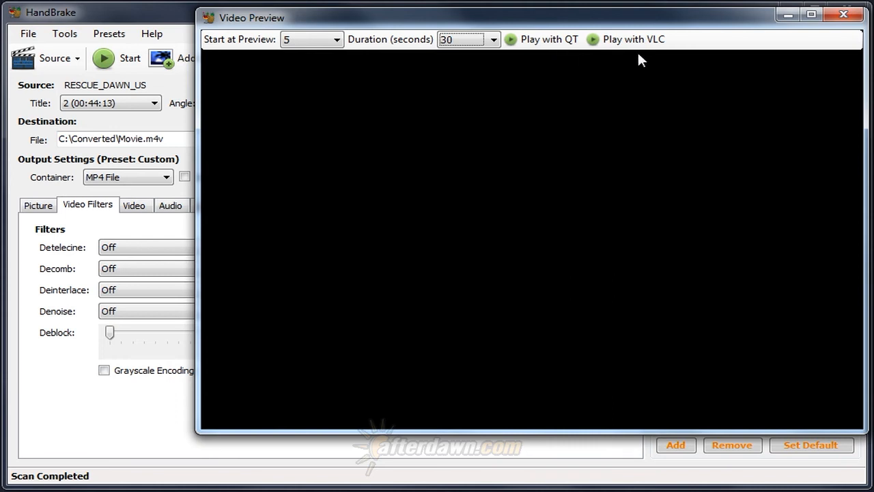
pyautogui.click(633, 38)
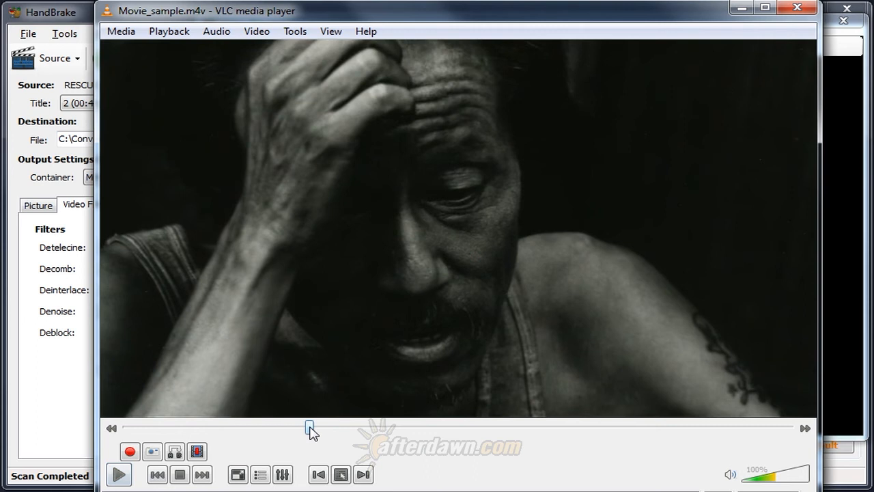
# Scrub the unfiltered clip to the waving-hands and smoke scenes to check for combing, then replay from the start
pyautogui.moveTo(311, 429); pyautogui.dragTo(485, 429)
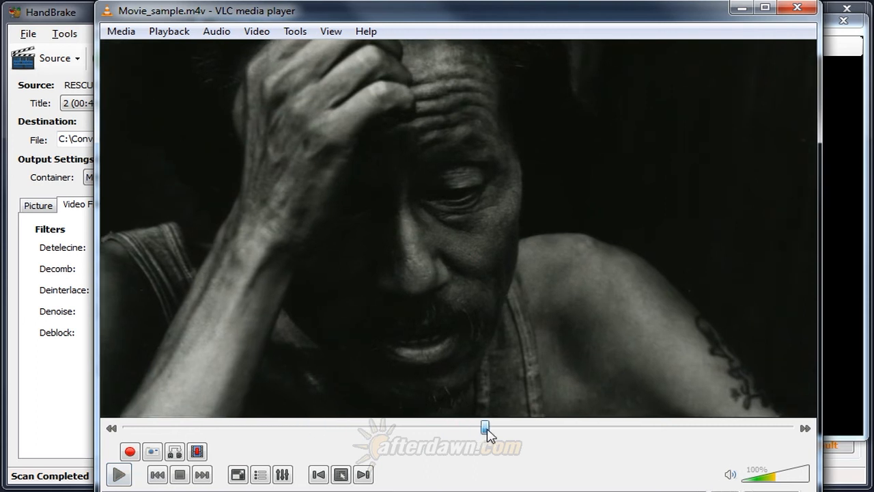
pyautogui.moveTo(485, 429); pyautogui.dragTo(522, 429)
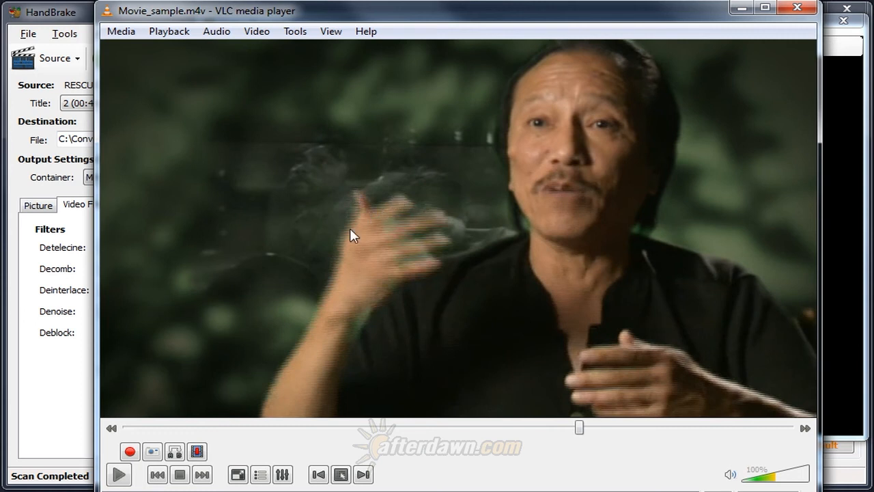
pyautogui.moveTo(407, 258)
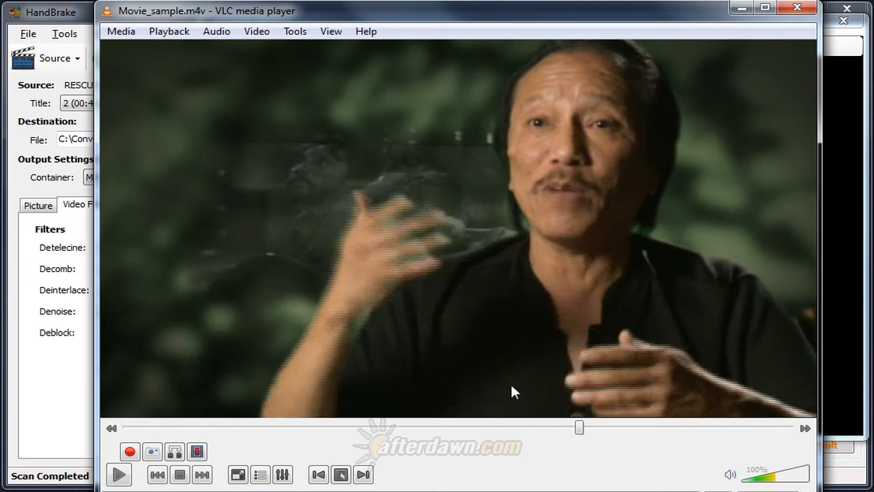
pyautogui.moveTo(579, 426); pyautogui.dragTo(560, 426)
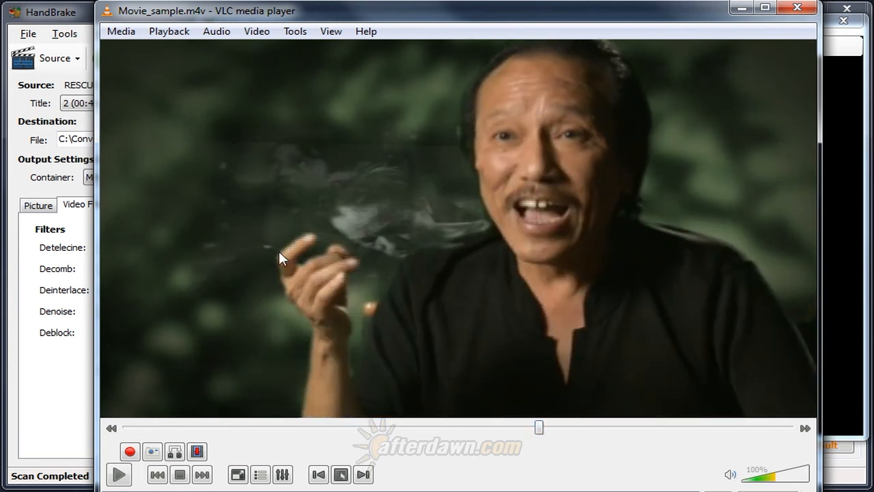
pyautogui.moveTo(306, 243)
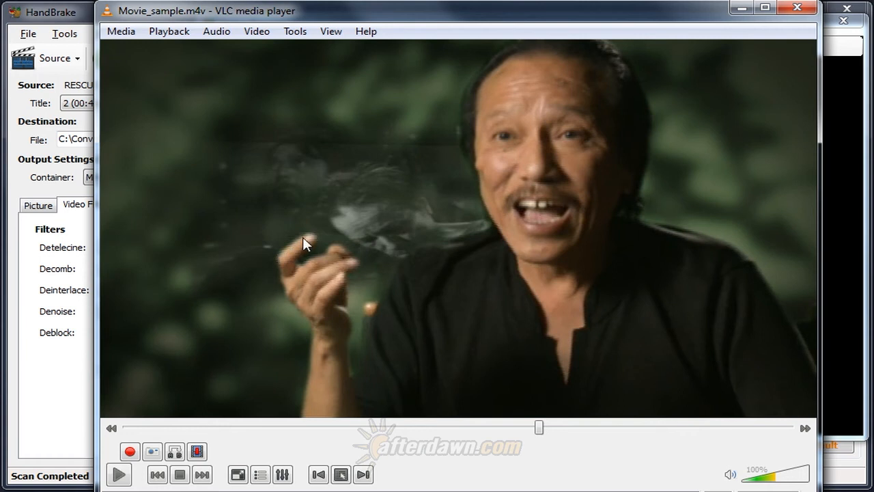
pyautogui.moveTo(566, 463)
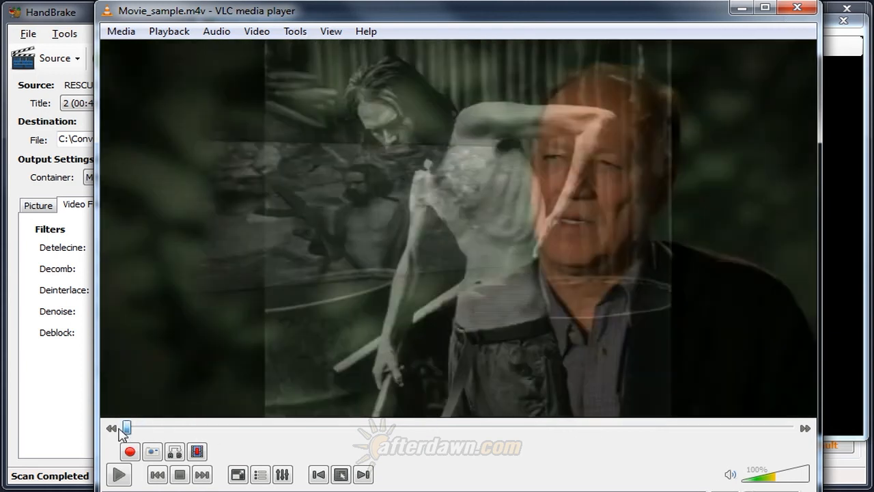
pyautogui.click(118, 474)
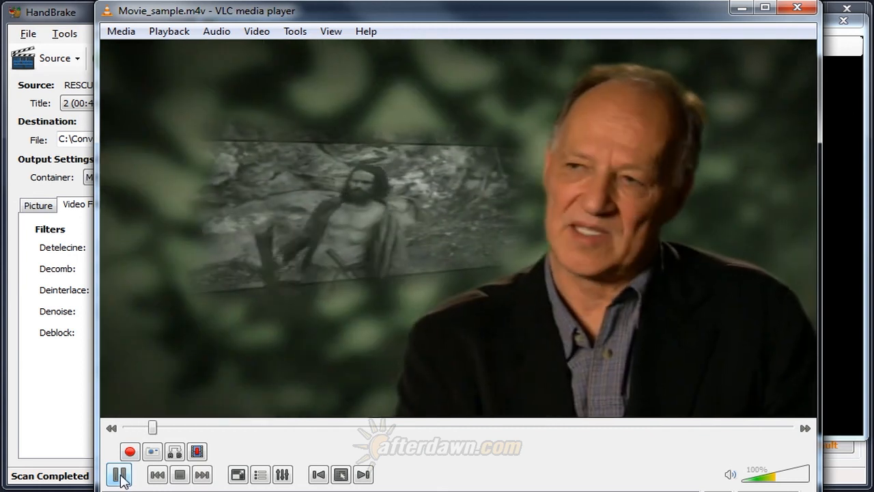
pyautogui.click(119, 473)
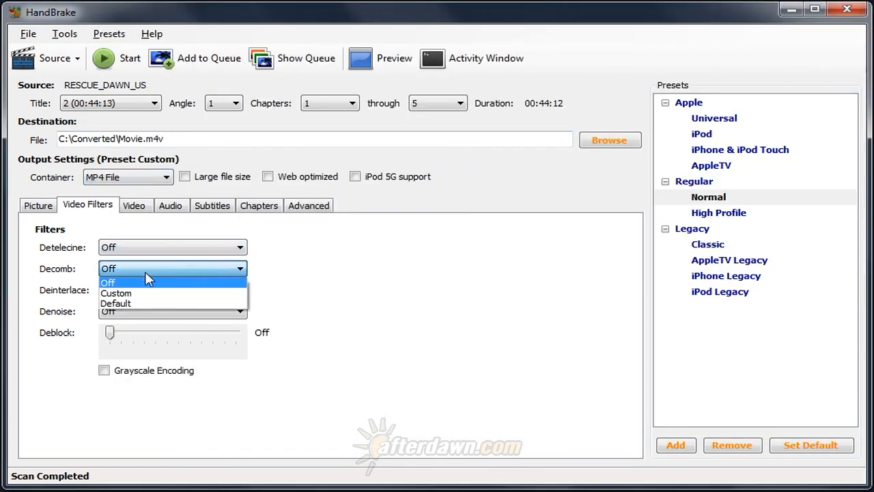
pyautogui.moveTo(141, 303)
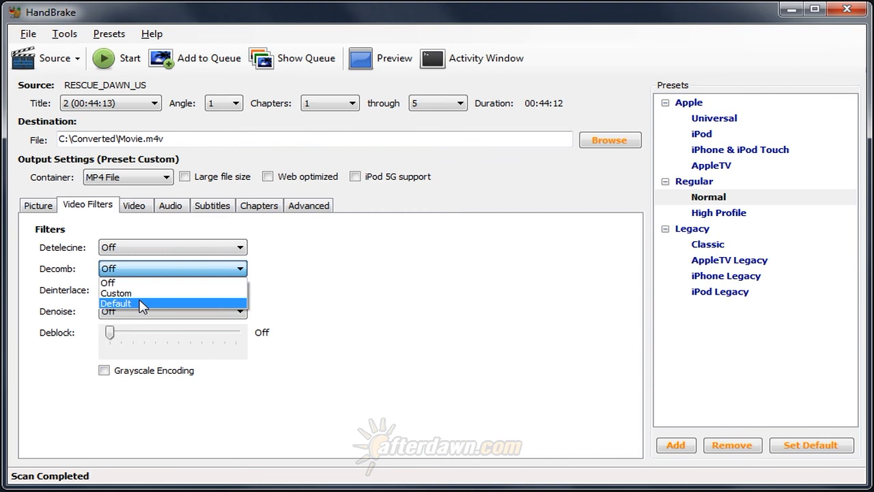
# With Decomb at Default, play a 30-second preview from preview 4 in VLC
pyautogui.click(115, 303)
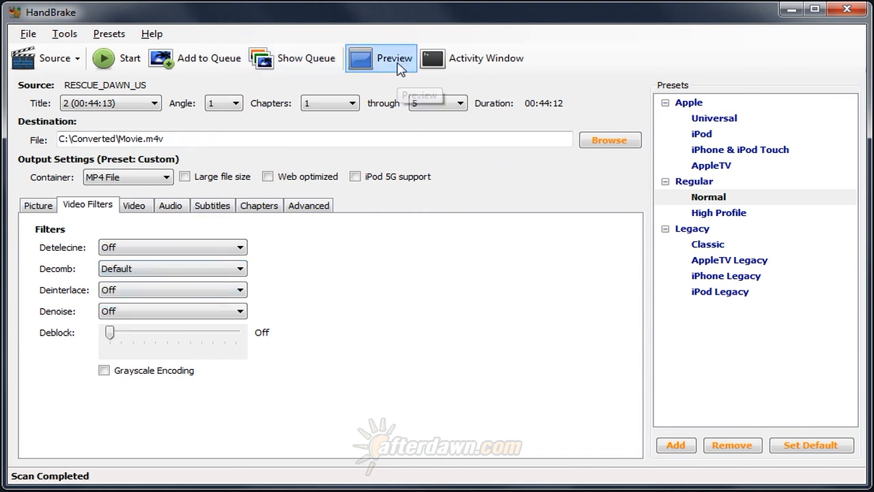
pyautogui.click(380, 57)
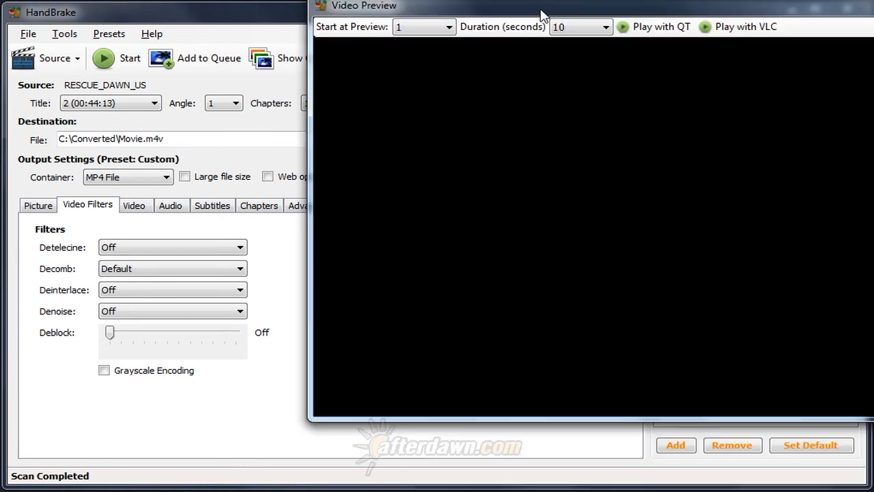
pyautogui.click(335, 39)
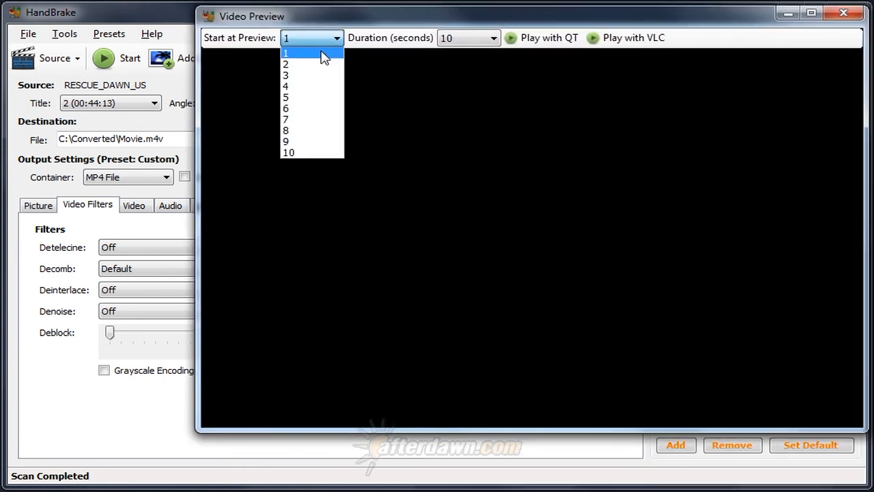
pyautogui.click(492, 39)
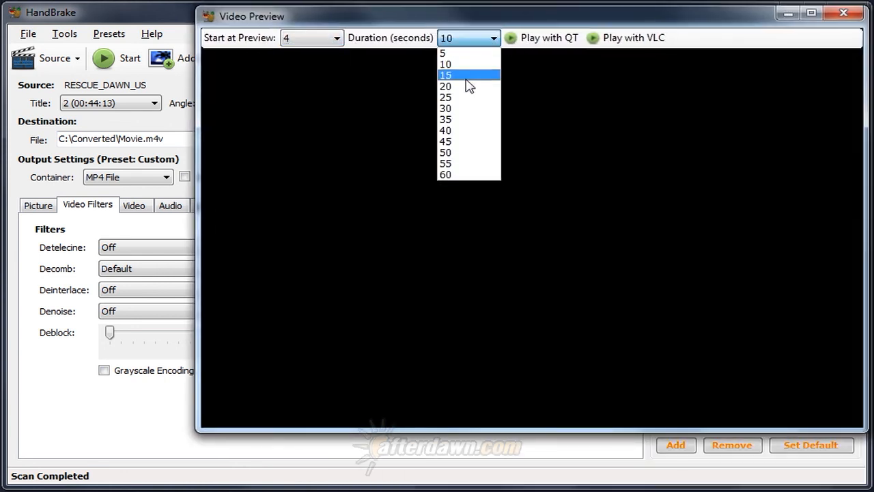
pyautogui.click(445, 108)
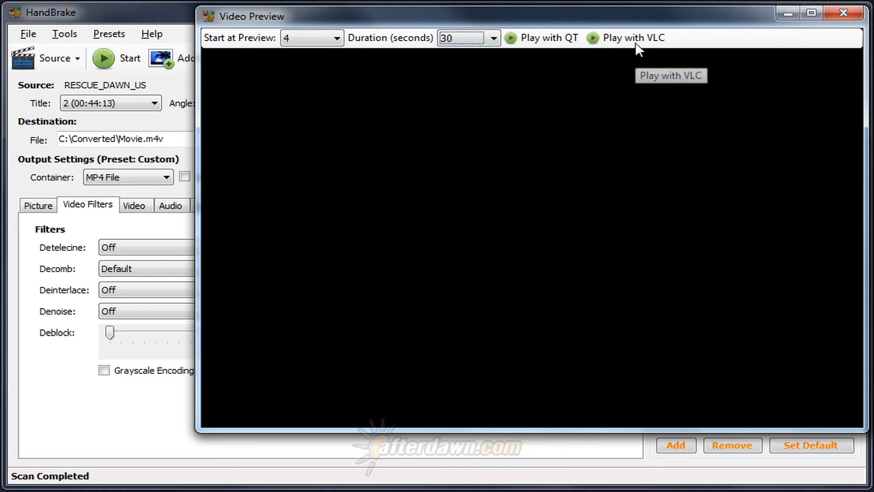
pyautogui.click(634, 38)
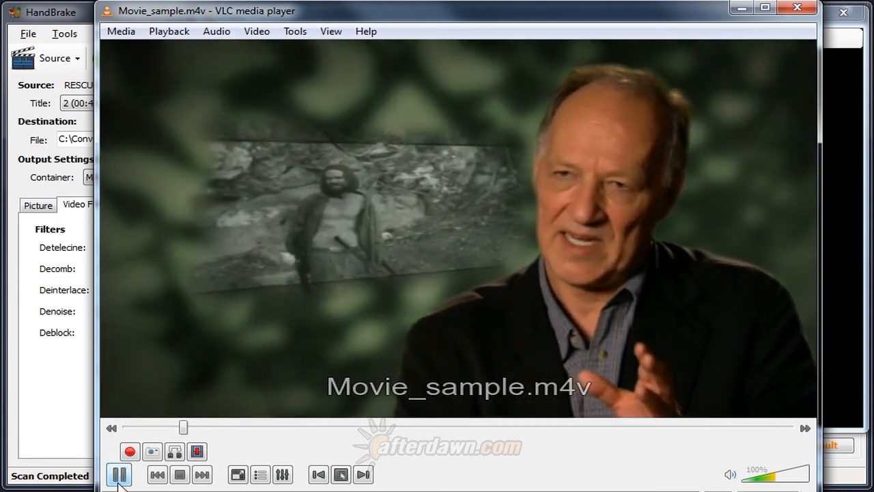
# Pause and scrub the decombed clip to the smoky motion scenes to compare image quality
pyautogui.click(118, 474)
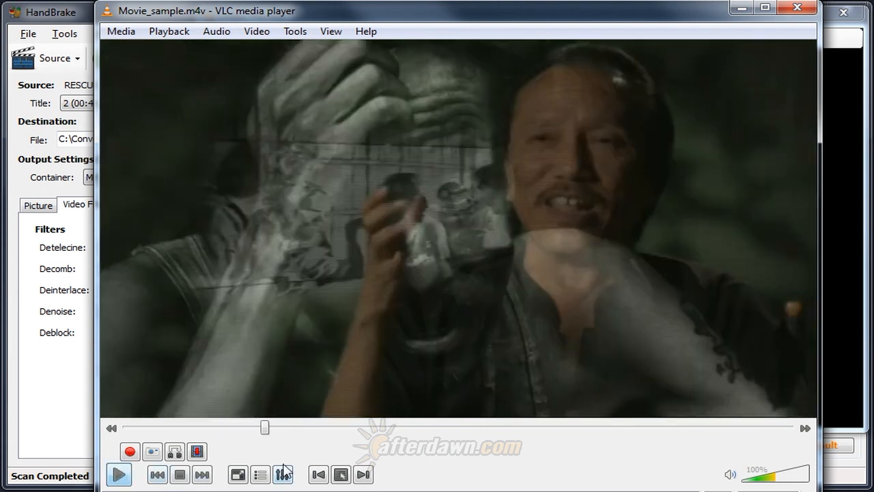
pyautogui.moveTo(265, 426); pyautogui.dragTo(481, 426)
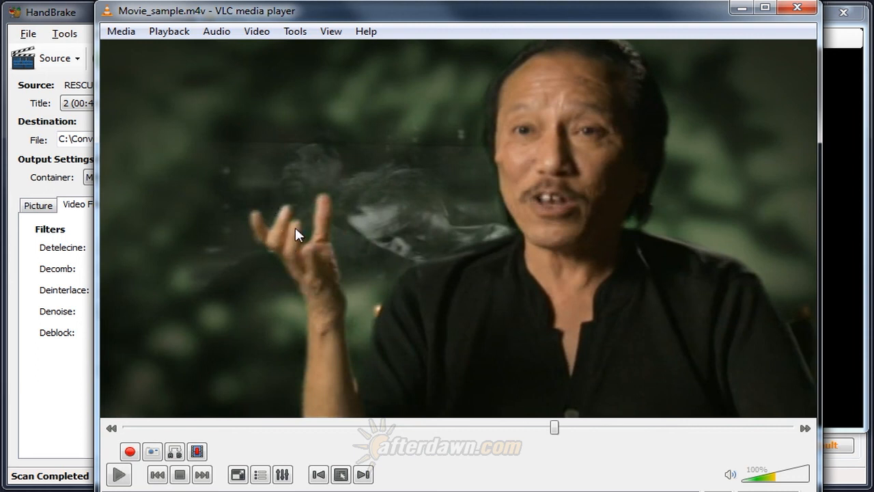
pyautogui.moveTo(545, 459)
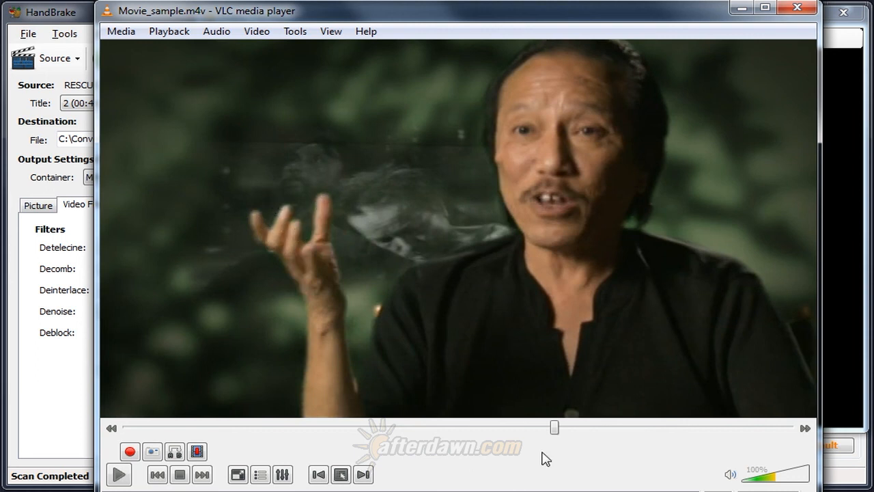
pyautogui.moveTo(554, 426); pyautogui.dragTo(566, 429)
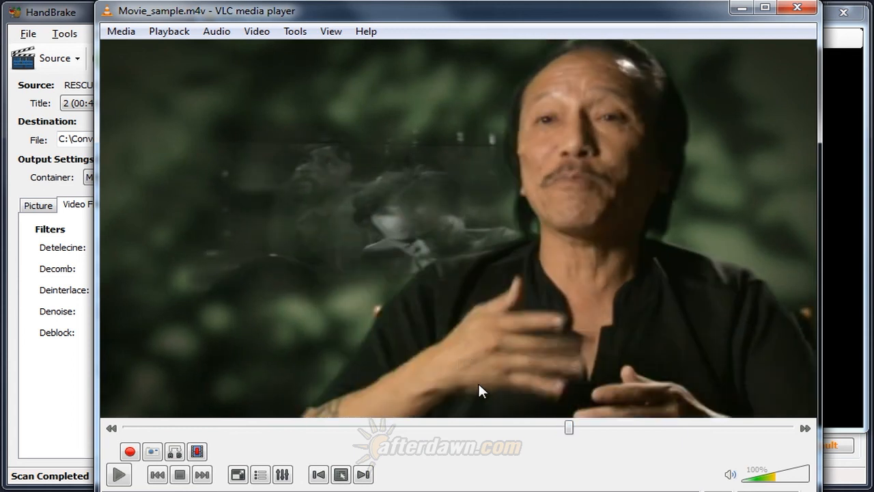
pyautogui.moveTo(435, 372)
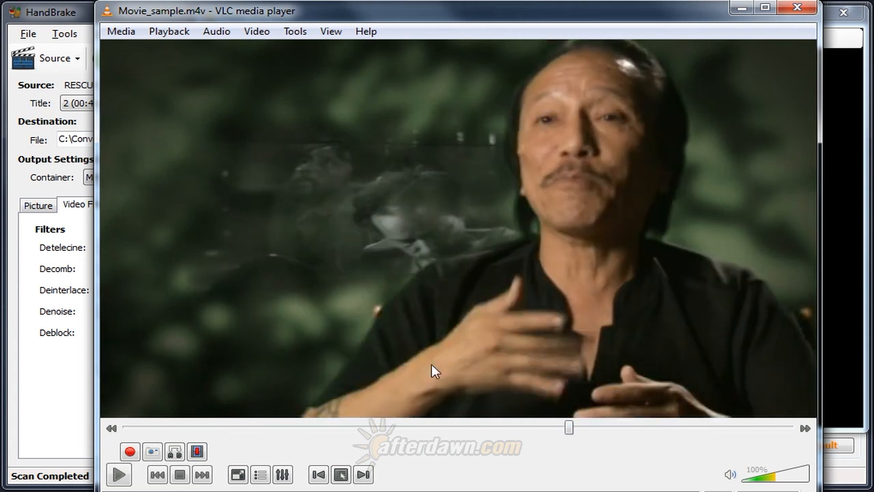
pyautogui.moveTo(609, 309)
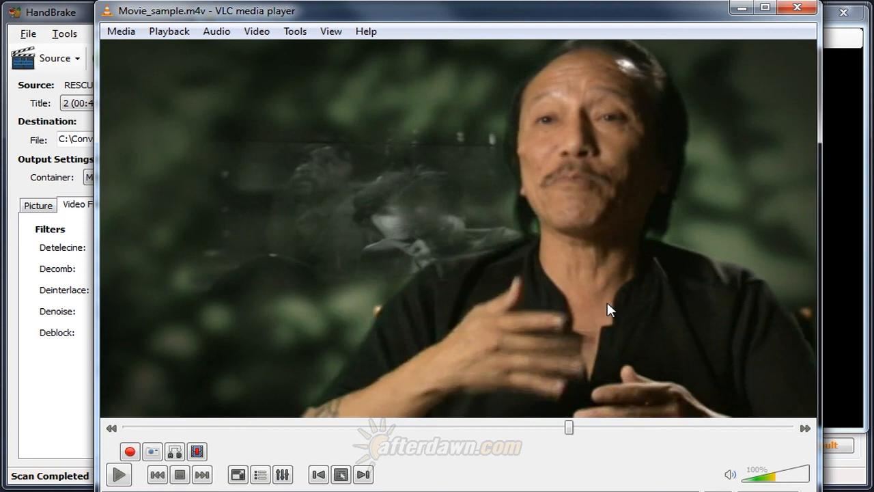
pyautogui.moveTo(576, 350)
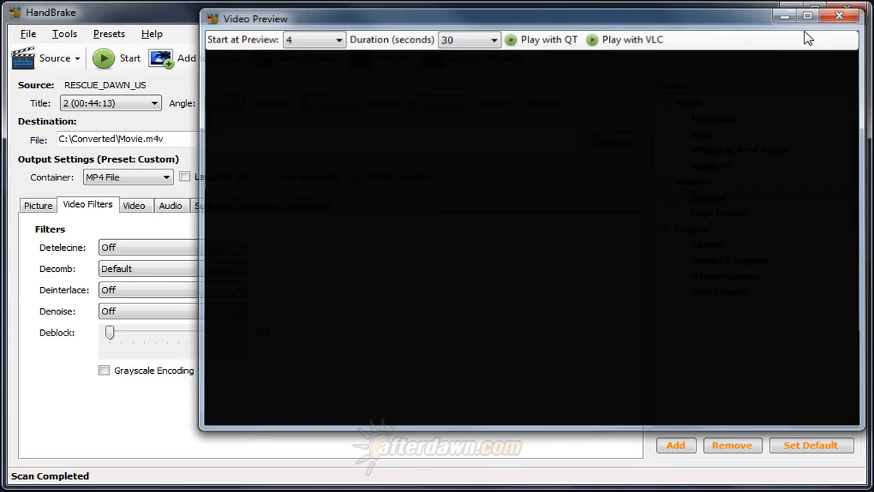
# Close the preview window and return to the H.264, 23.976 fps, RF 20 video settings
pyautogui.click(839, 15)
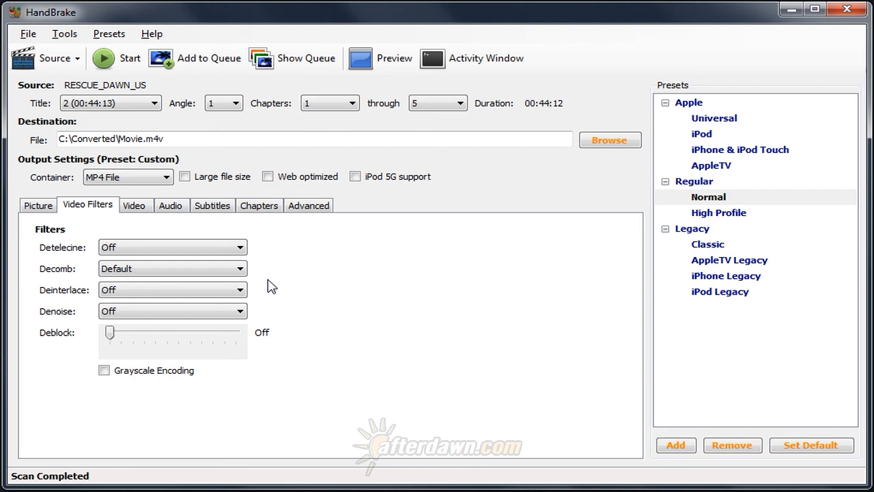
pyautogui.moveTo(123, 235)
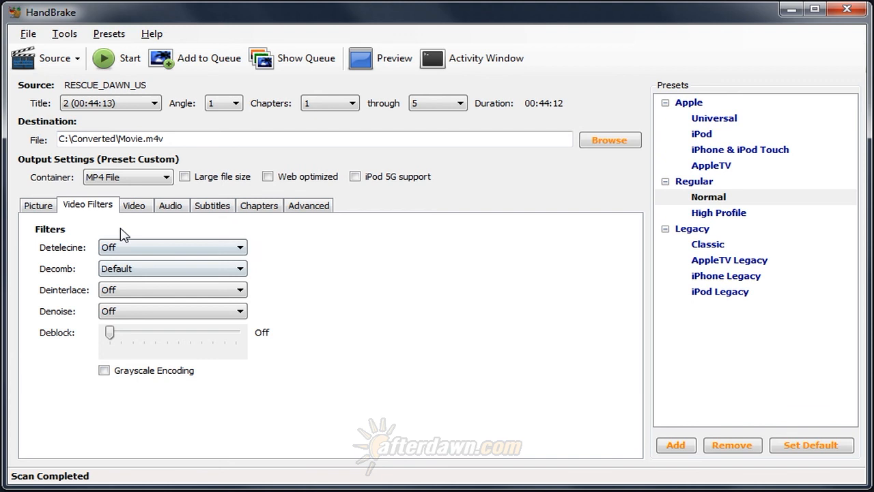
pyautogui.click(134, 205)
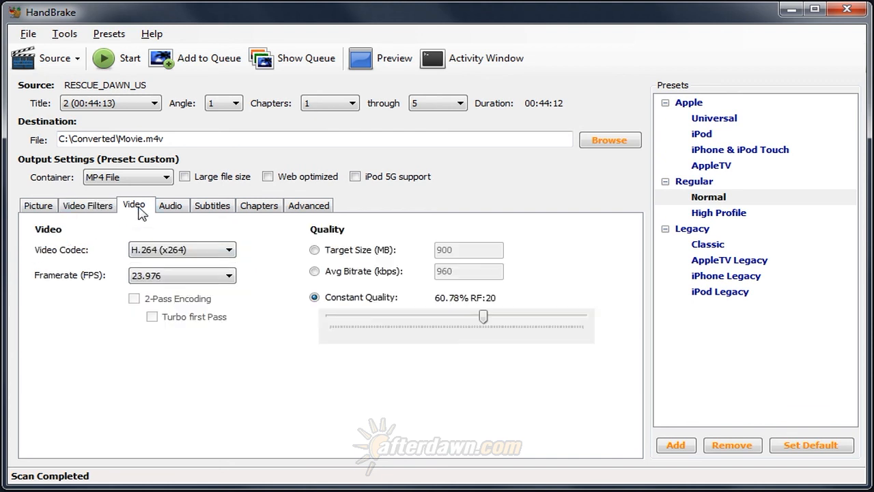